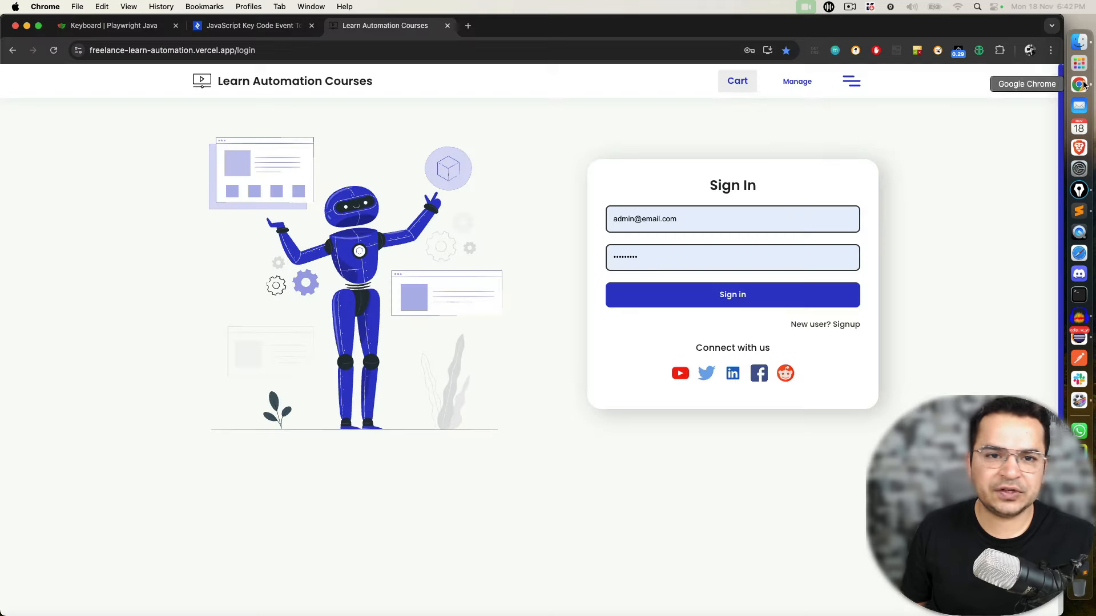
# Bring up the Playwright Keyboard reference and review the type and Shift usage in the first sample
pyautogui.click(116, 26)
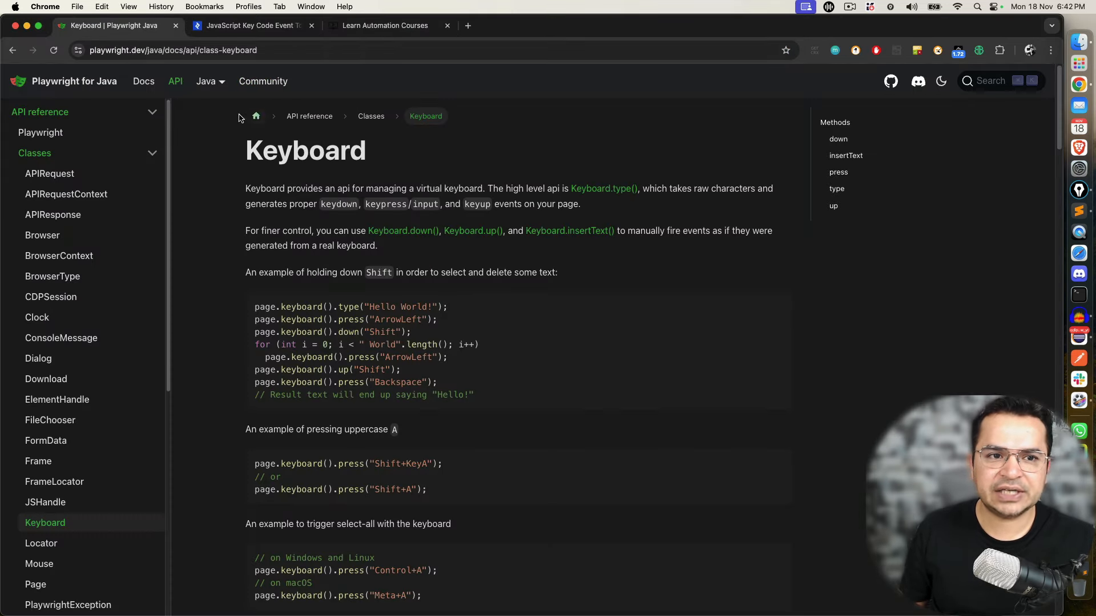
pyautogui.moveTo(353, 379)
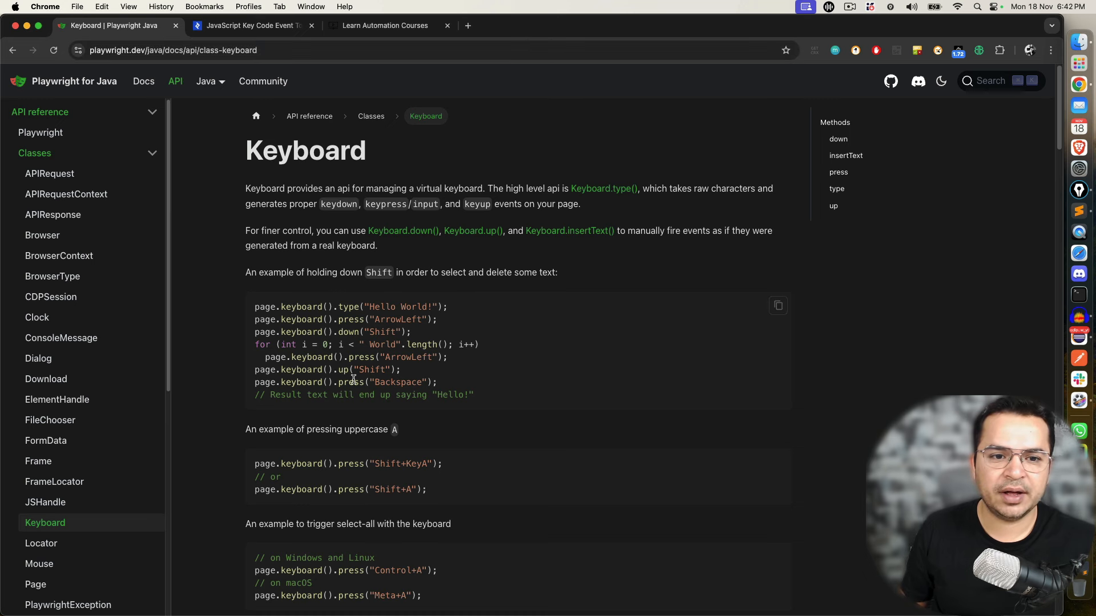
pyautogui.doubleClick(301, 307)
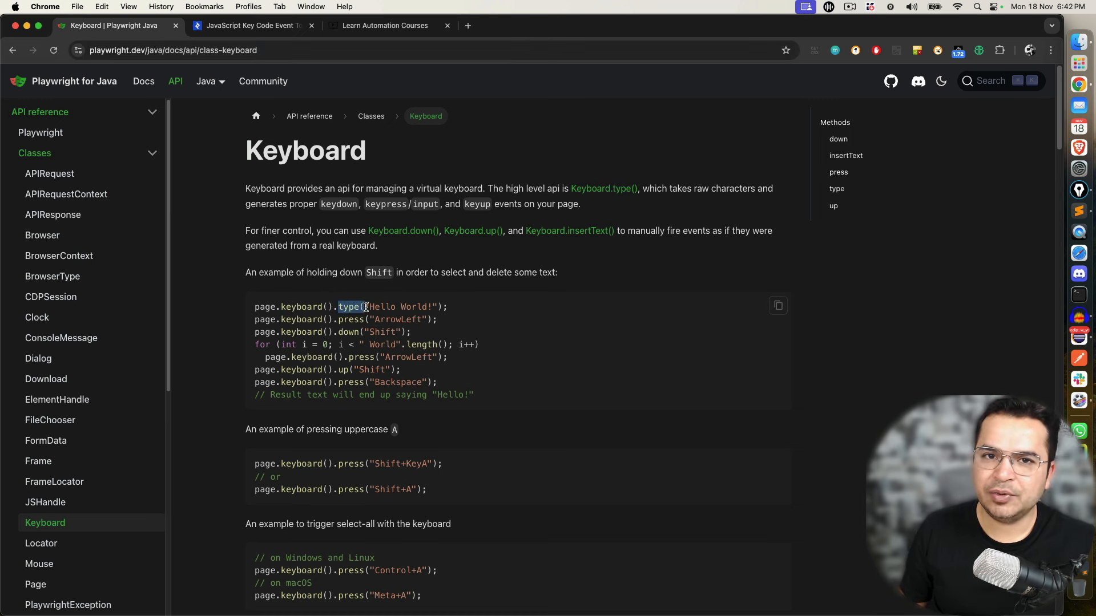
pyautogui.doubleClick(398, 320)
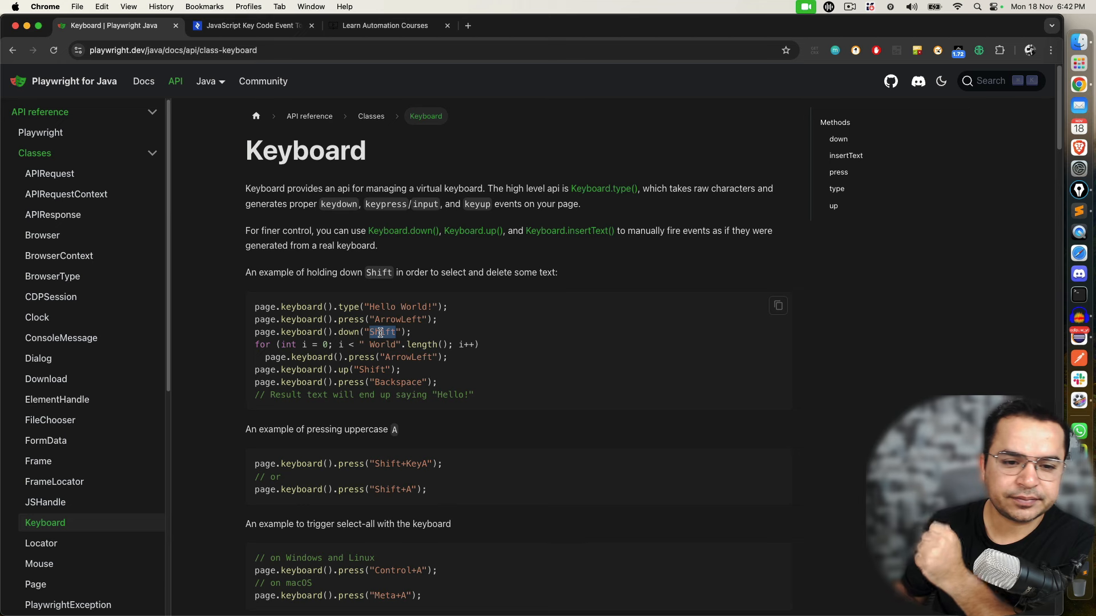
pyautogui.moveTo(1053, 136)
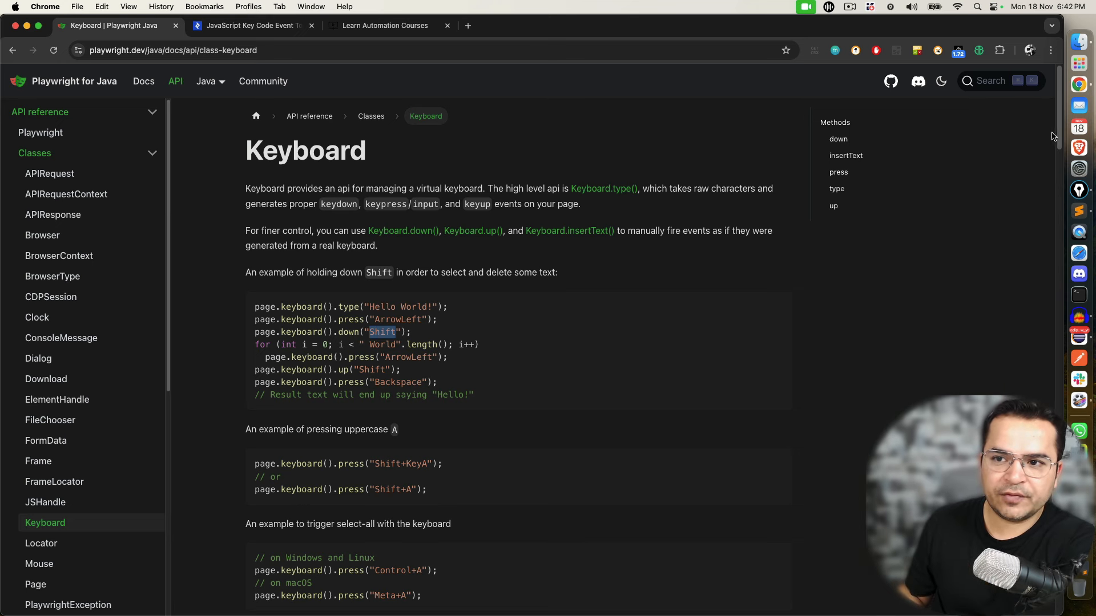
pyautogui.scroll(-3)
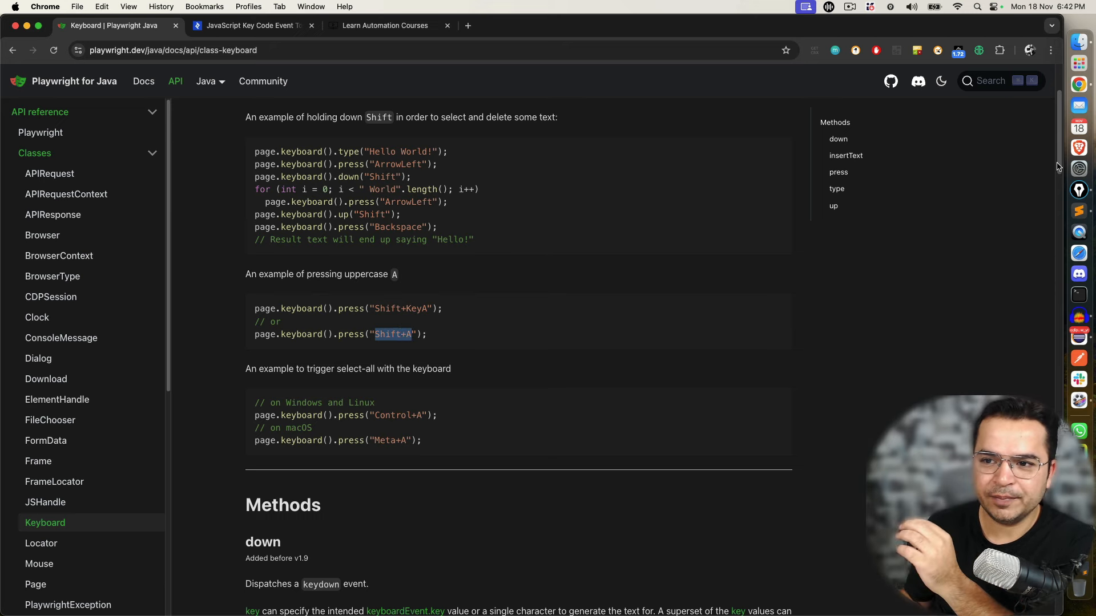
pyautogui.scroll(-3)
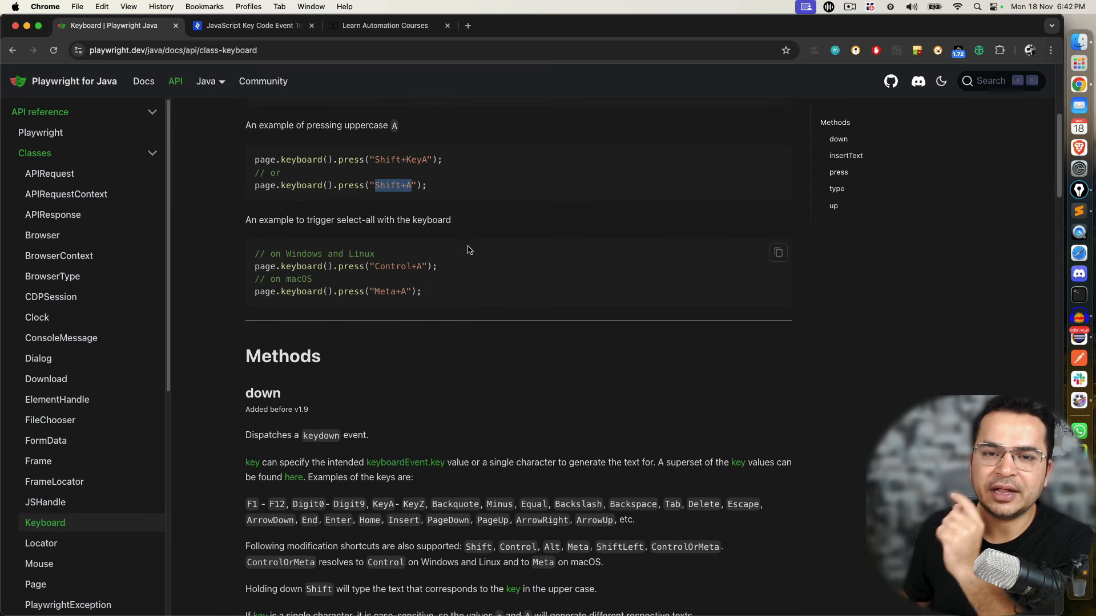
pyautogui.moveTo(401, 276)
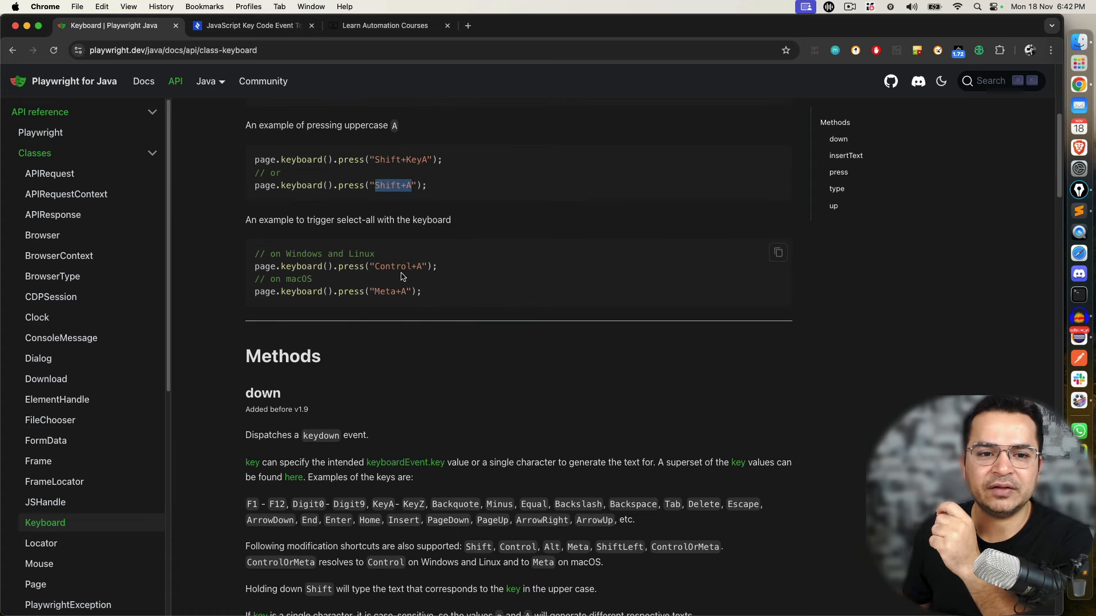
# Review the Meta select-all example and read down to the down and insertText methods
pyautogui.doubleClick(393, 266)
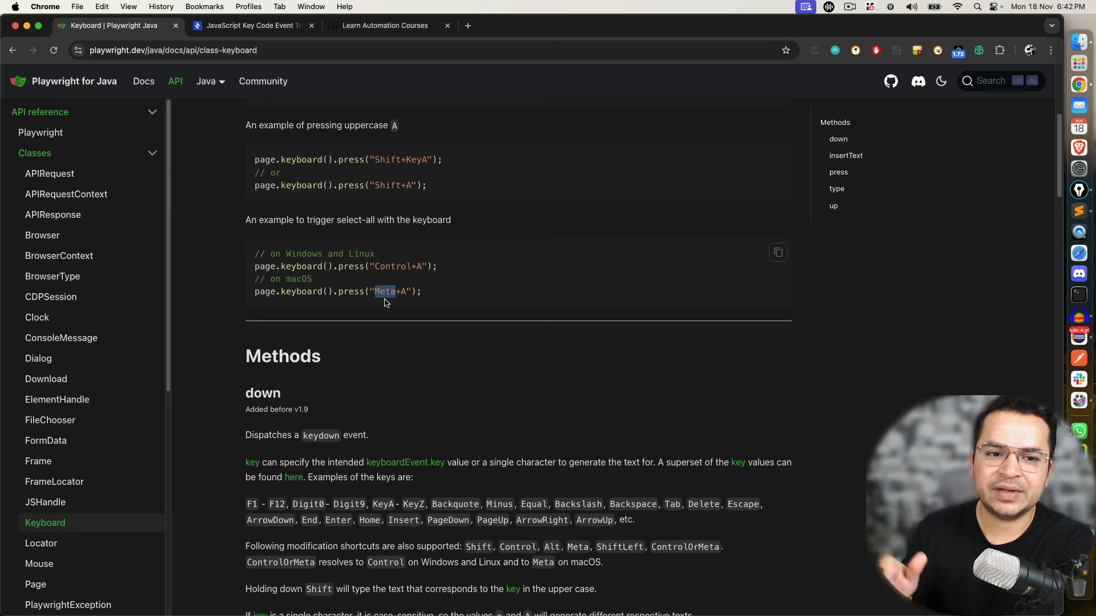
pyautogui.moveTo(418, 300)
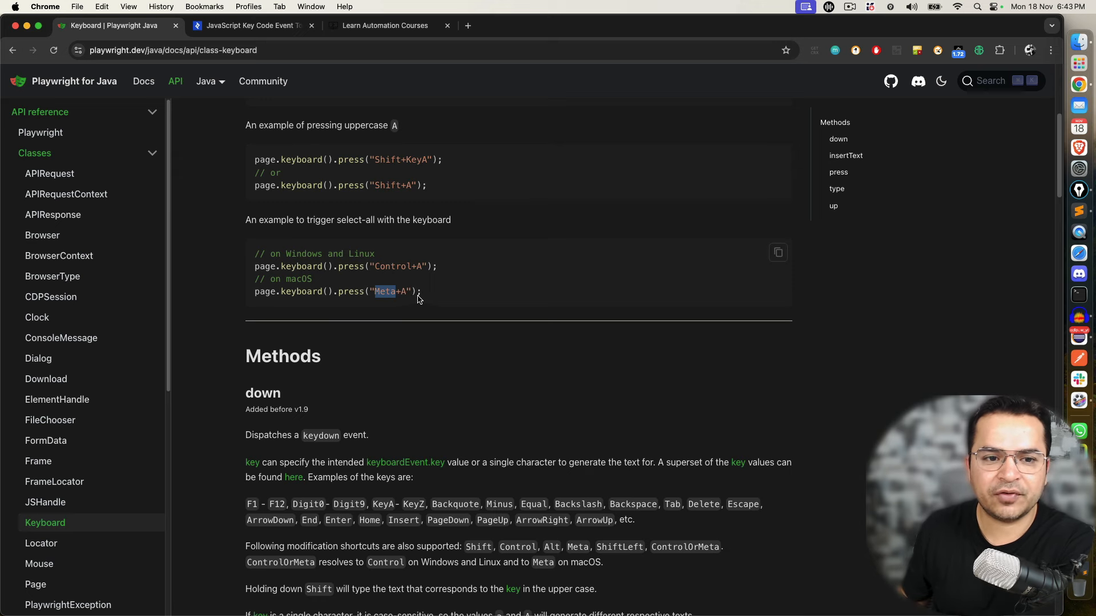
pyautogui.moveTo(888, 343)
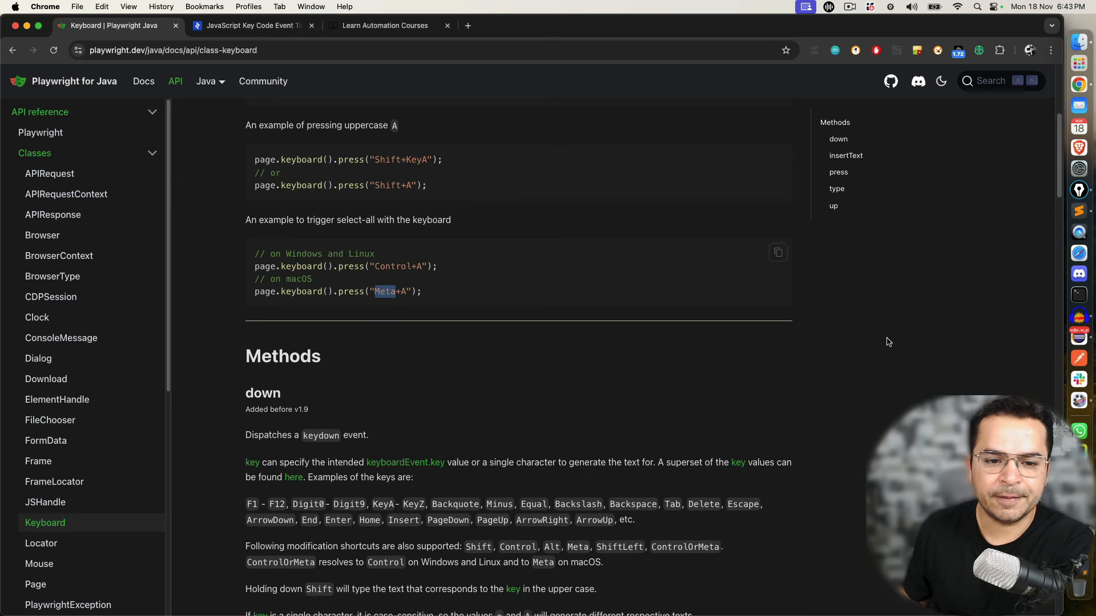
pyautogui.scroll(-3)
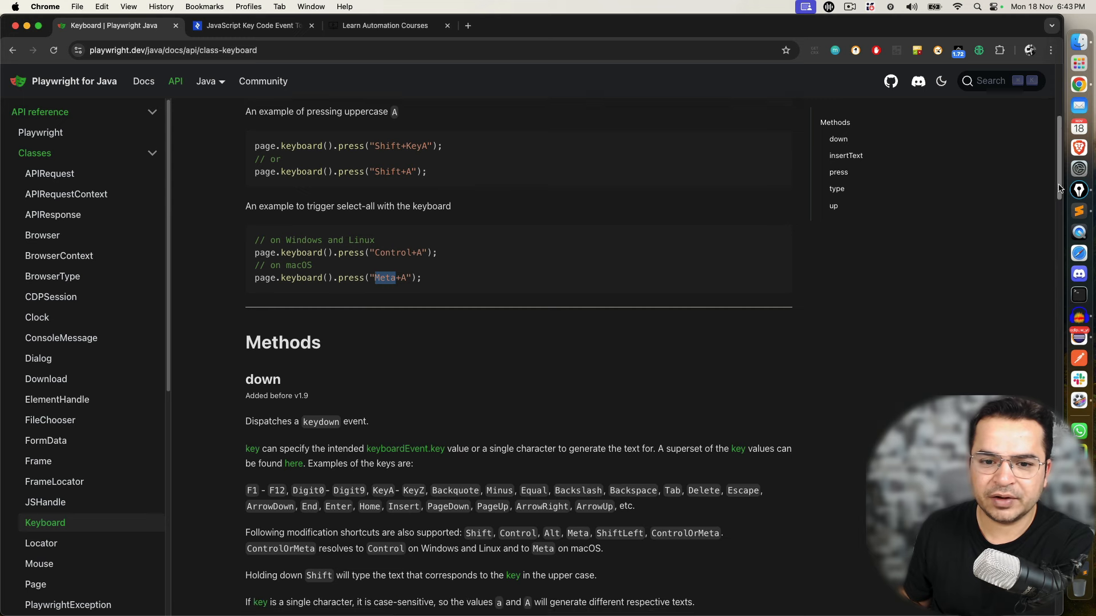
pyautogui.scroll(-3)
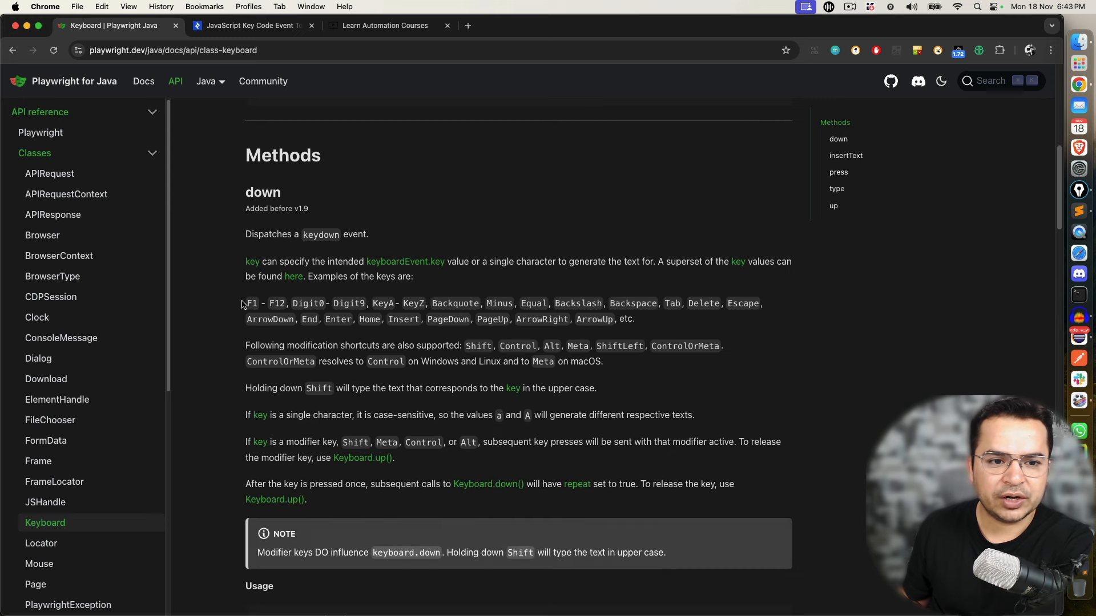
pyautogui.moveTo(431, 299)
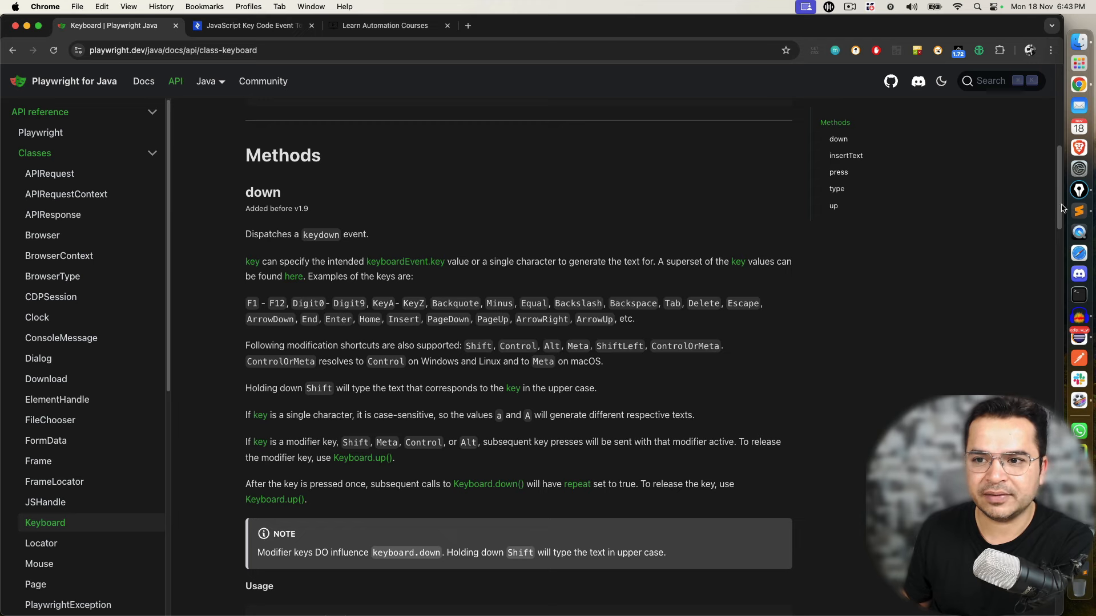
pyautogui.scroll(-3)
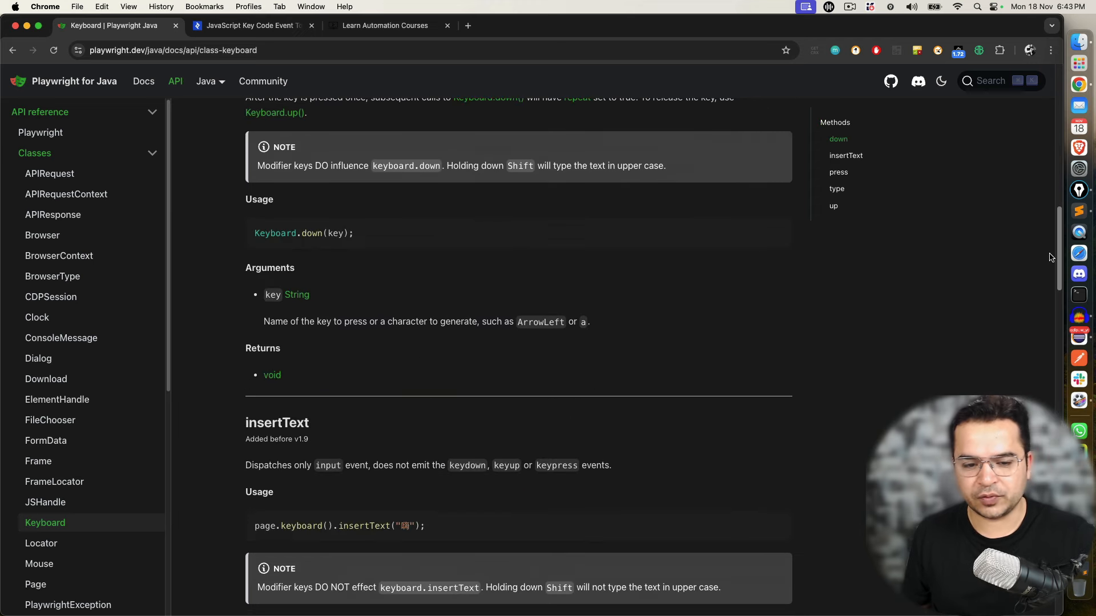
# On the JavaScript key code tester, press 2 to see it reported as Digit2 with code 50
pyautogui.click(251, 25)
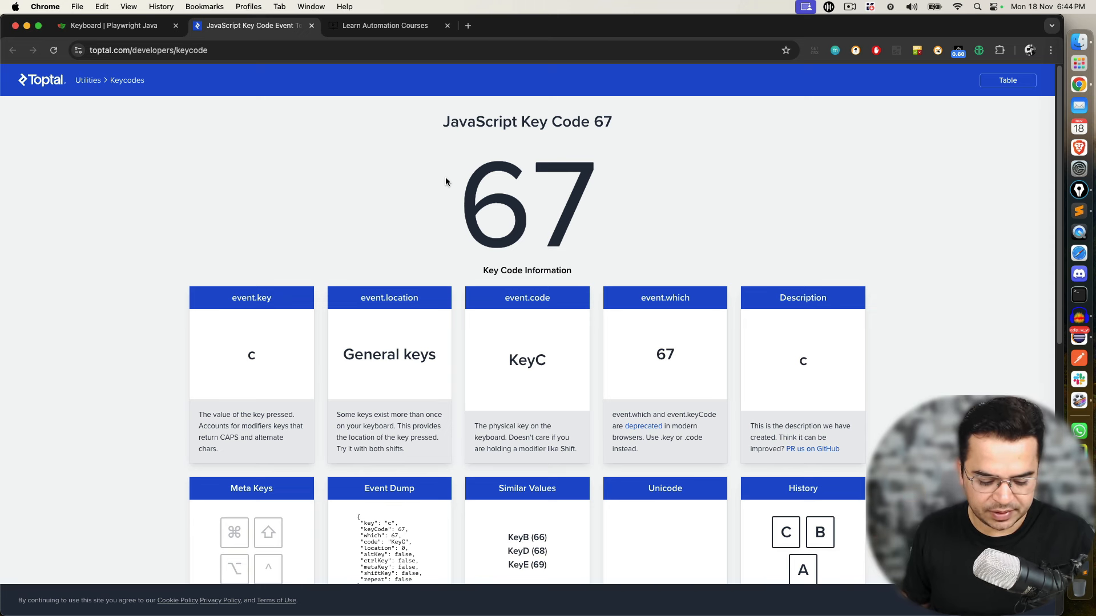
pyautogui.press('2')
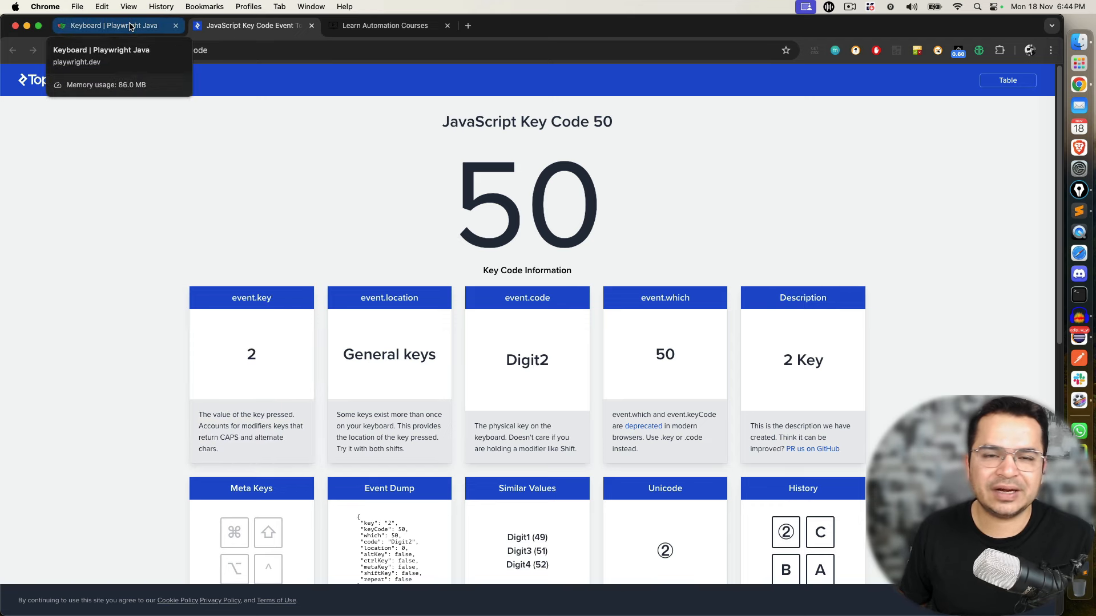
# Empty the password and email boxes on the sign-in page and trigger the required-field errors
pyautogui.click(384, 25)
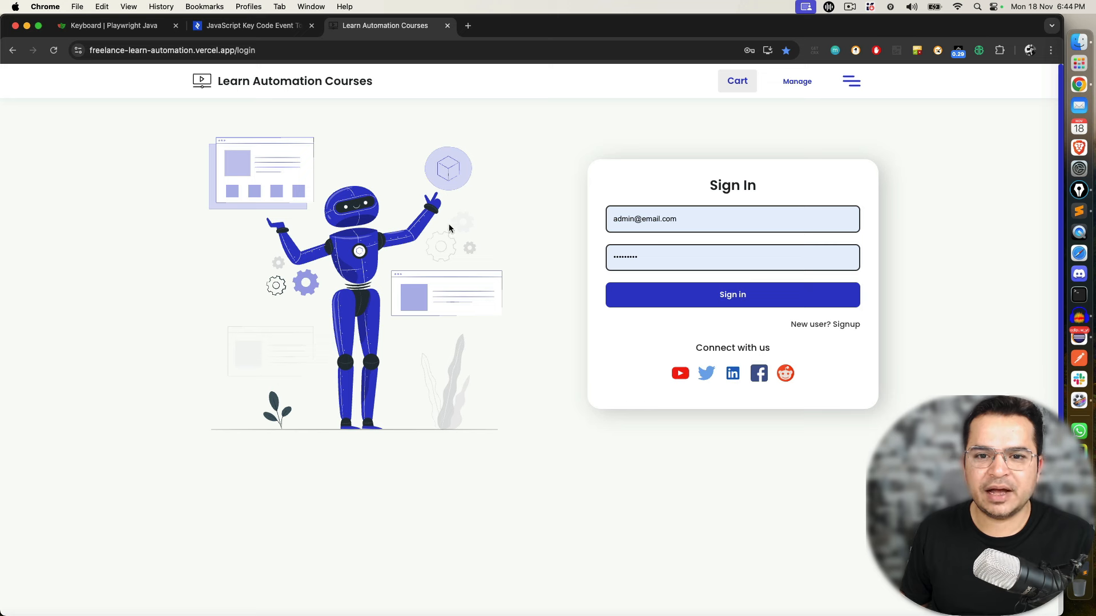
pyautogui.moveTo(497, 173)
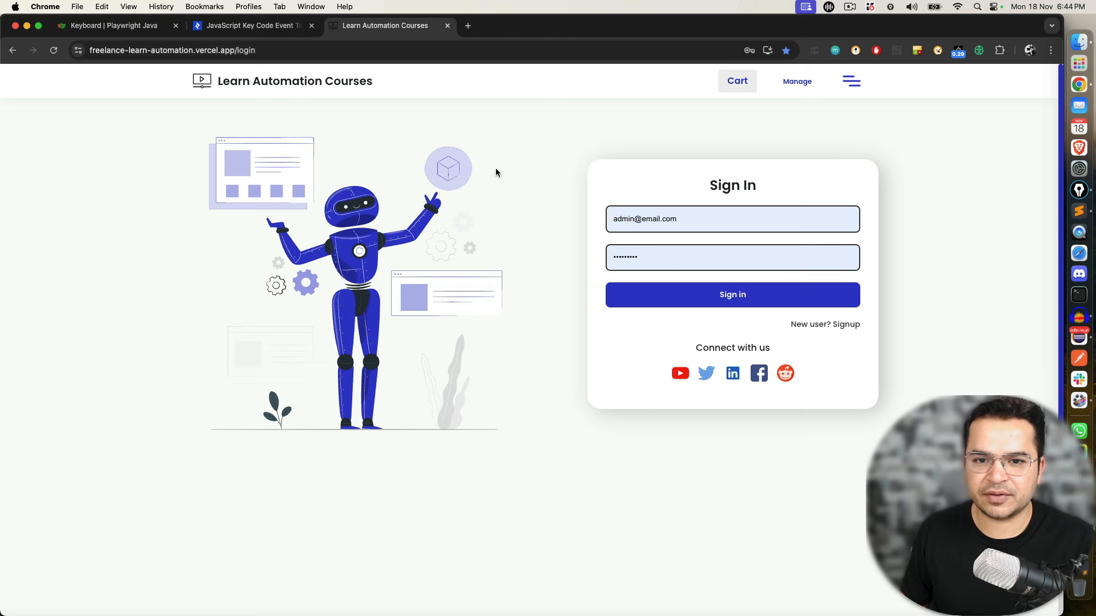
pyautogui.click(731, 257)
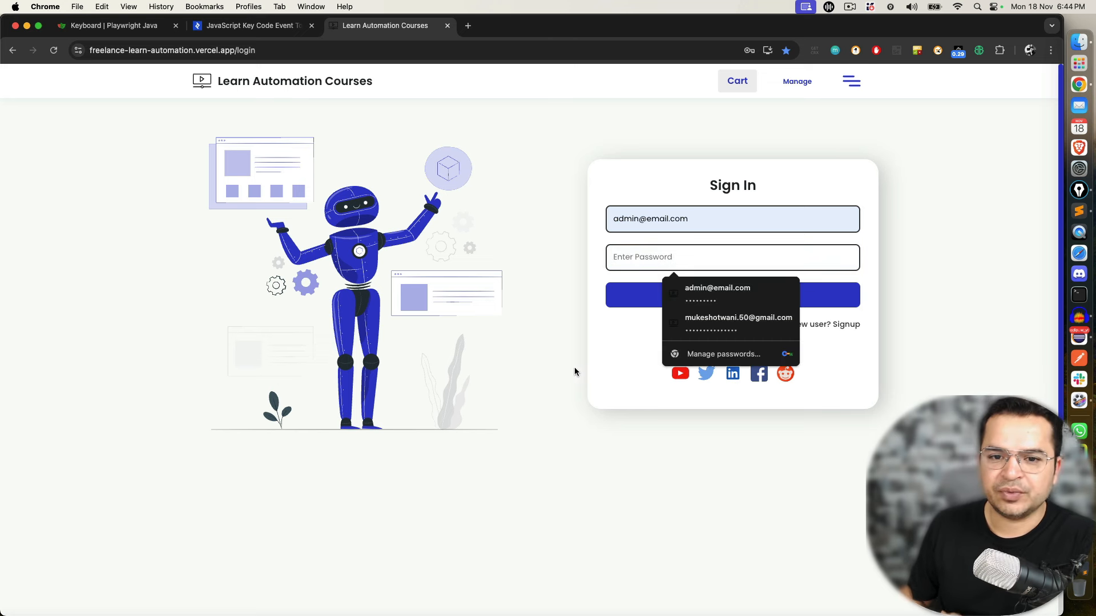
pyautogui.click(731, 257)
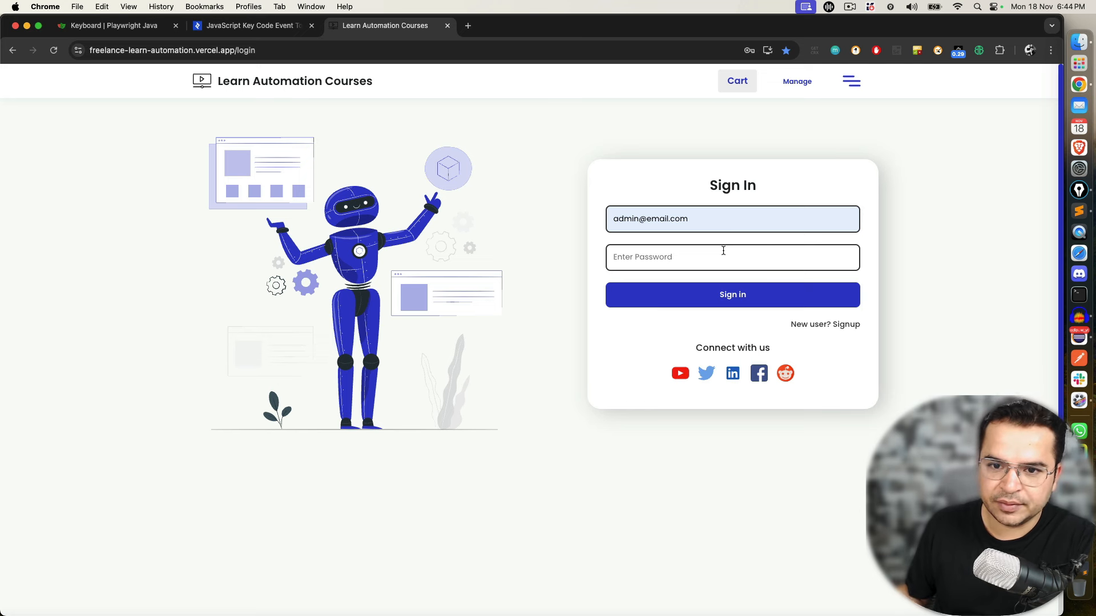
pyautogui.click(731, 205)
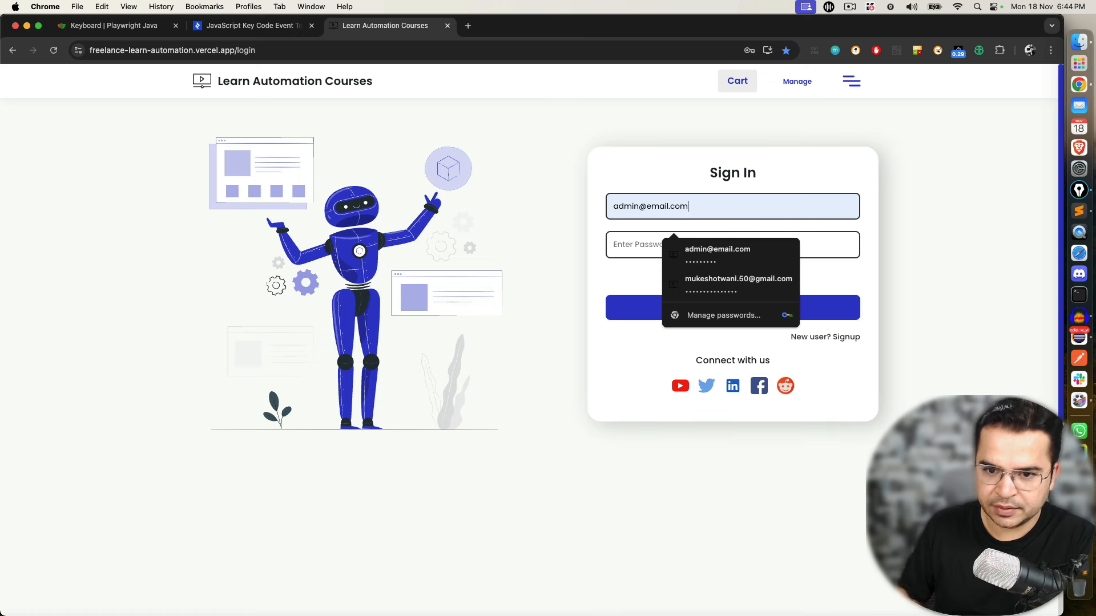
pyautogui.click(732, 307)
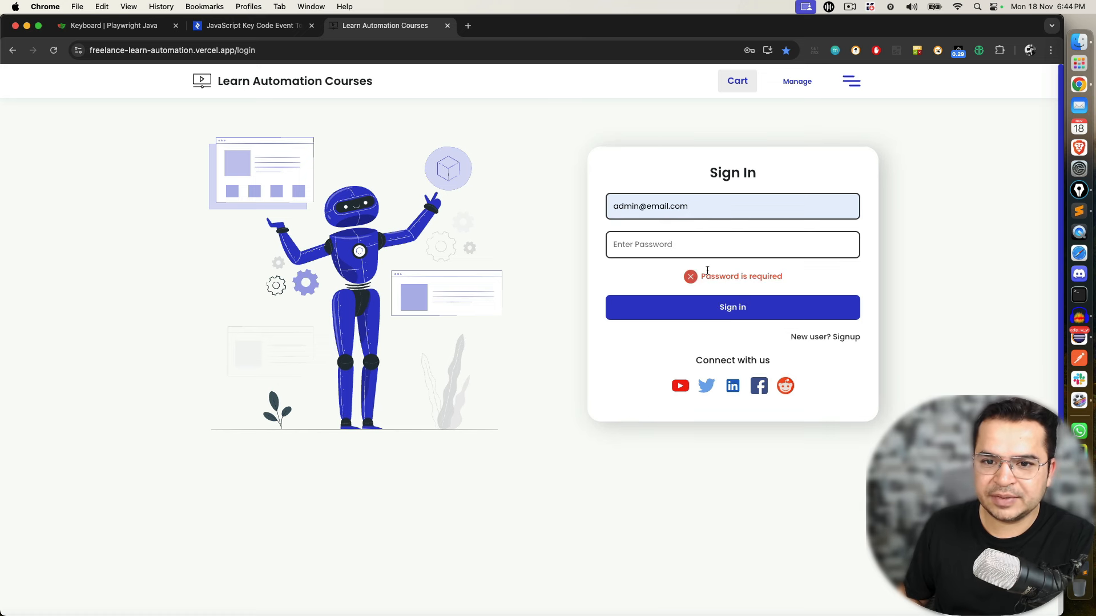
pyautogui.click(731, 205)
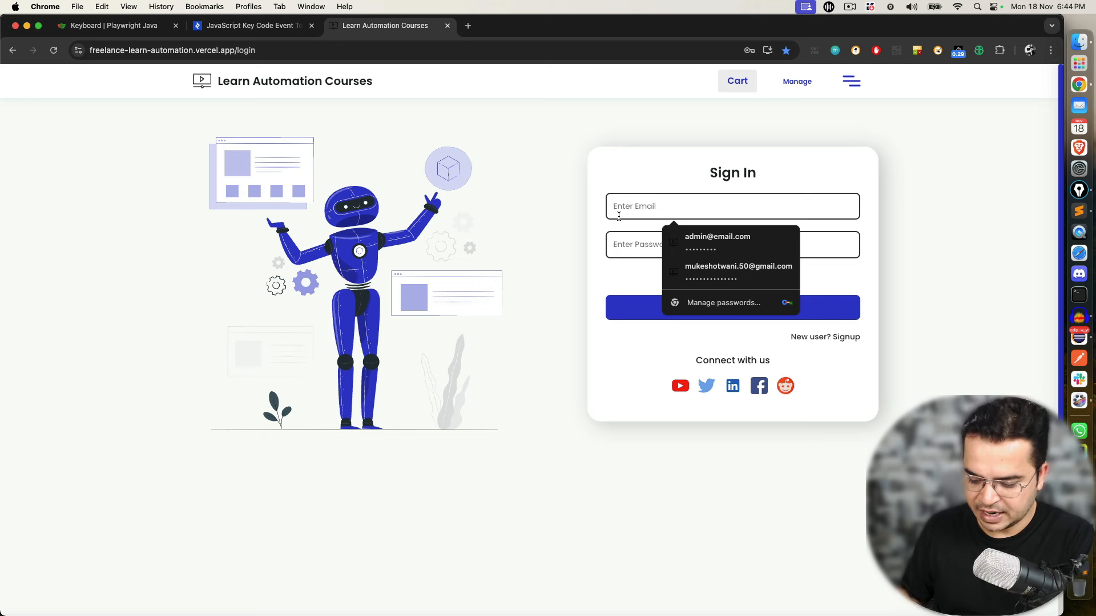
pyautogui.click(732, 307)
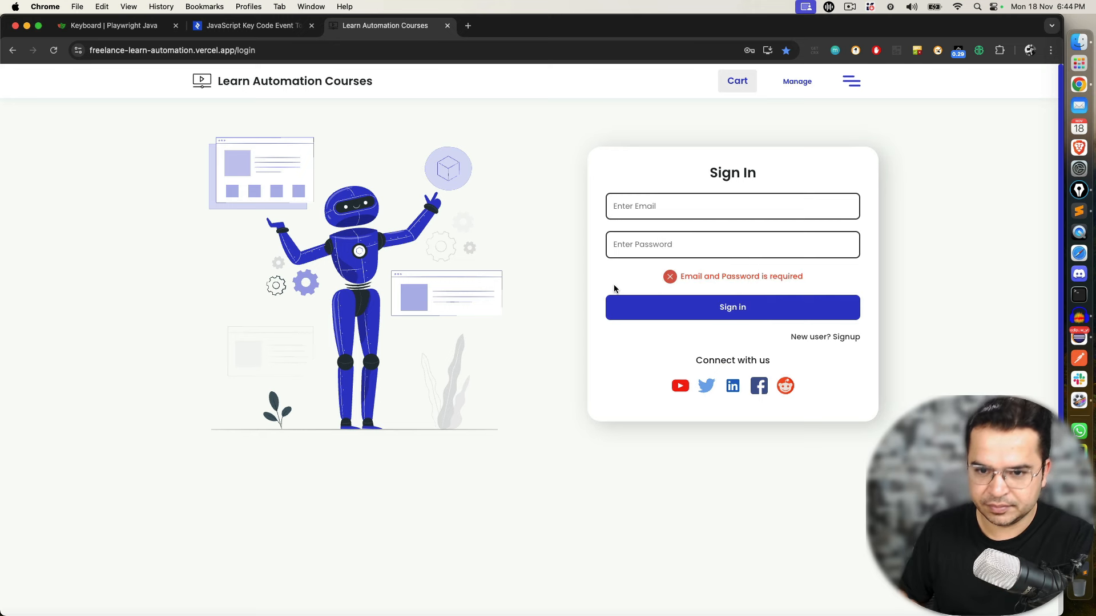
# Enter the dummy text asdasd in the email box and select it
pyautogui.click(732, 244)
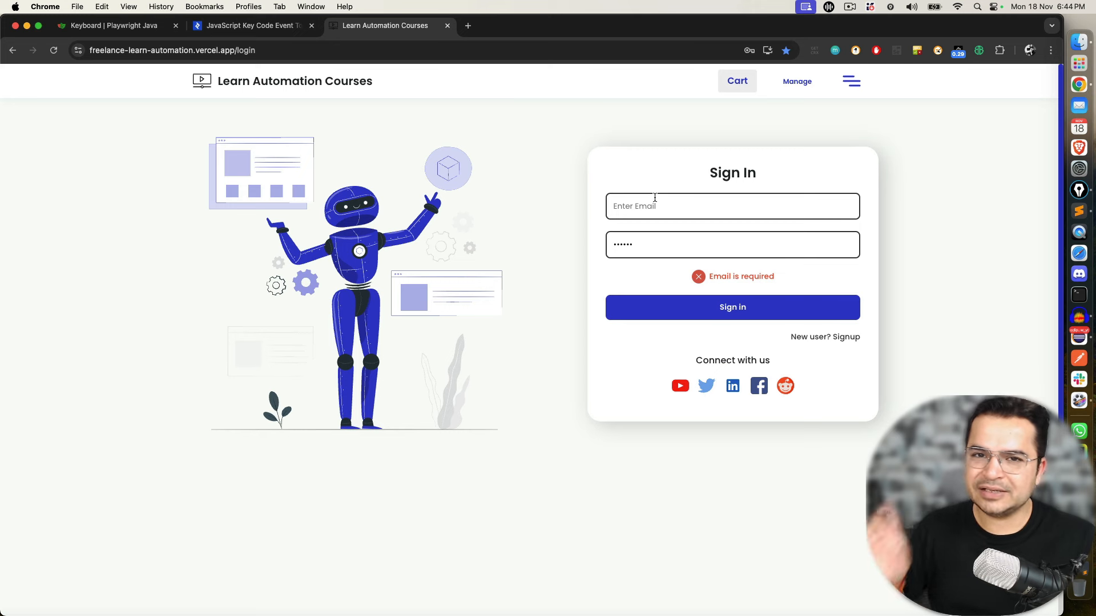
pyautogui.write('asdasd')
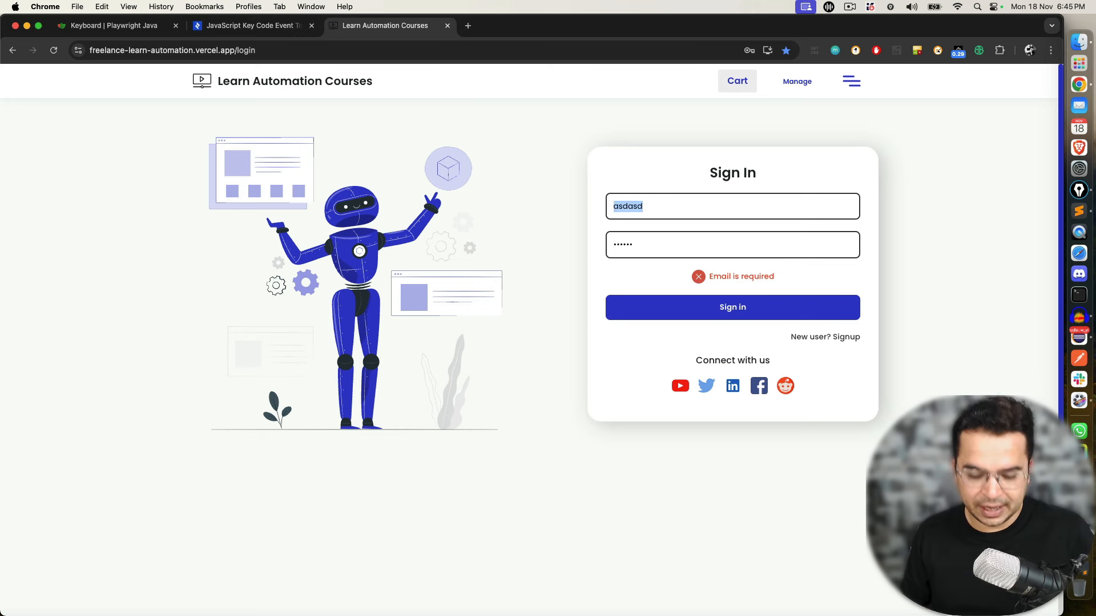
pyautogui.click(732, 244)
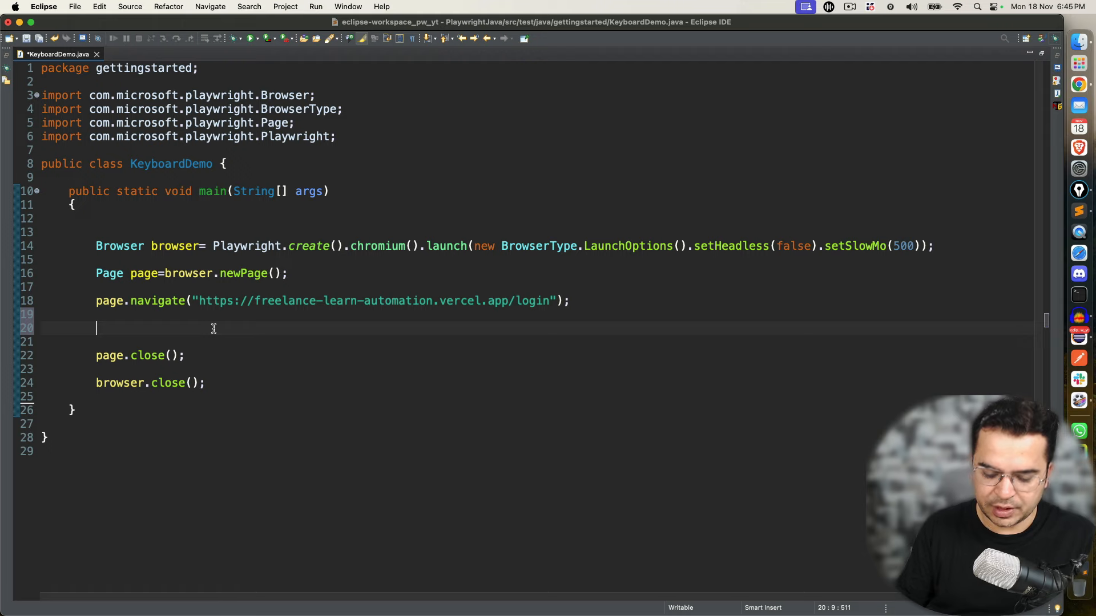
# Save KeyboardDemo.java before returning to the sign-in page in Chrome
pyautogui.press('Cmd+S')
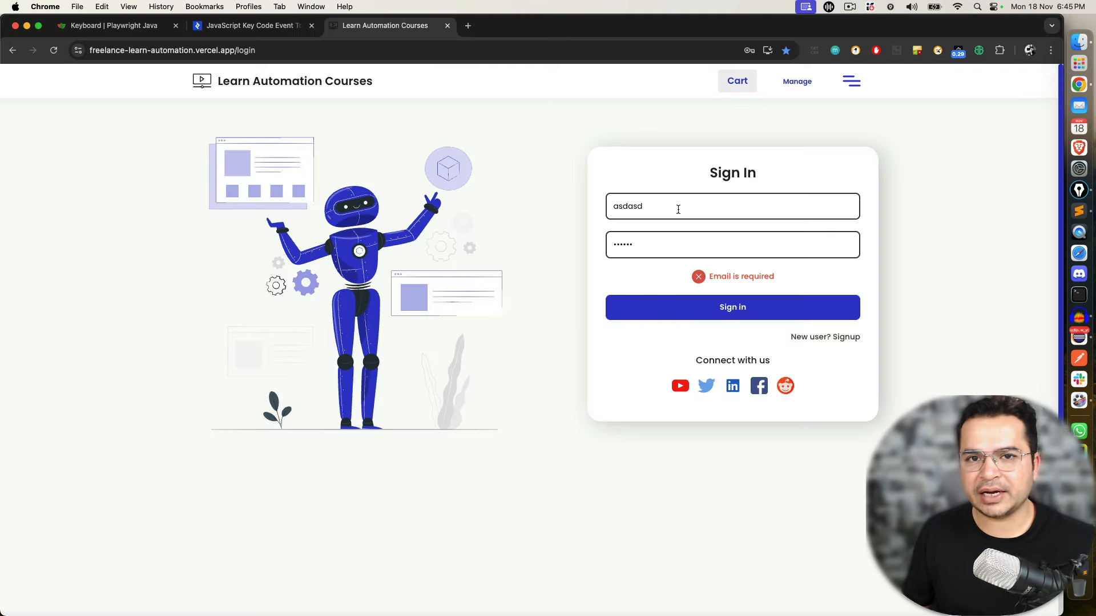
# Inspect the sign-in form's email input to read its id, email1
pyautogui.rightClick(677, 206)
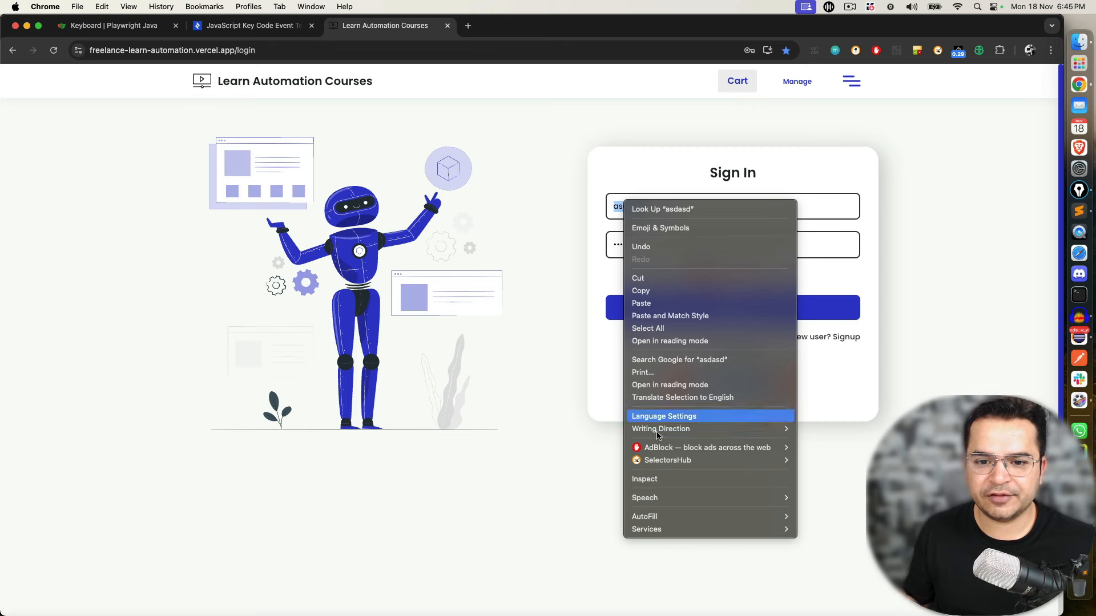
pyautogui.click(644, 479)
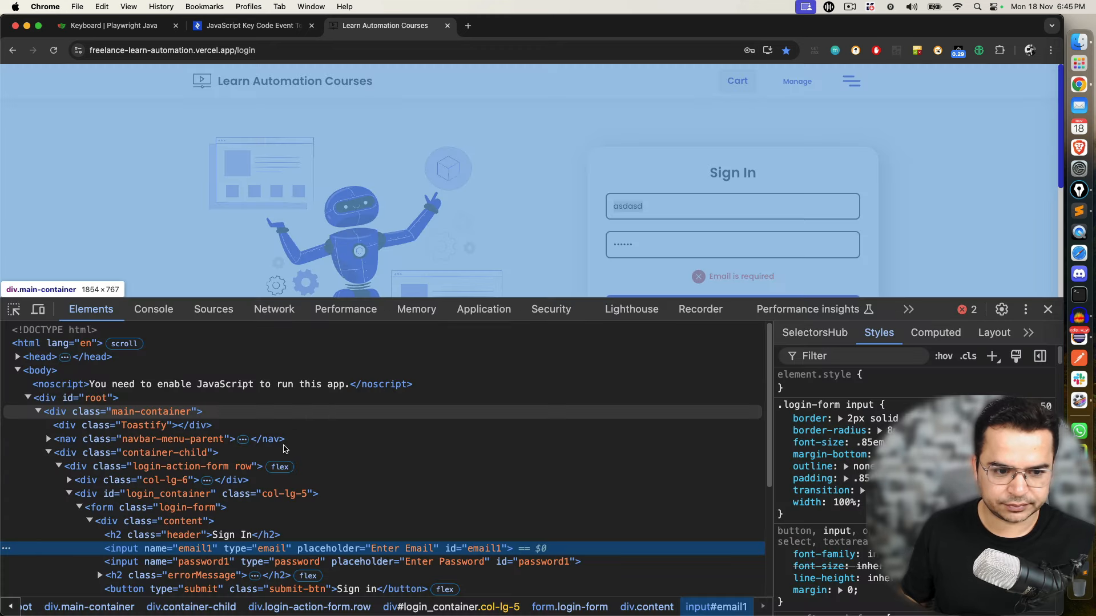
pyautogui.moveTo(195, 553)
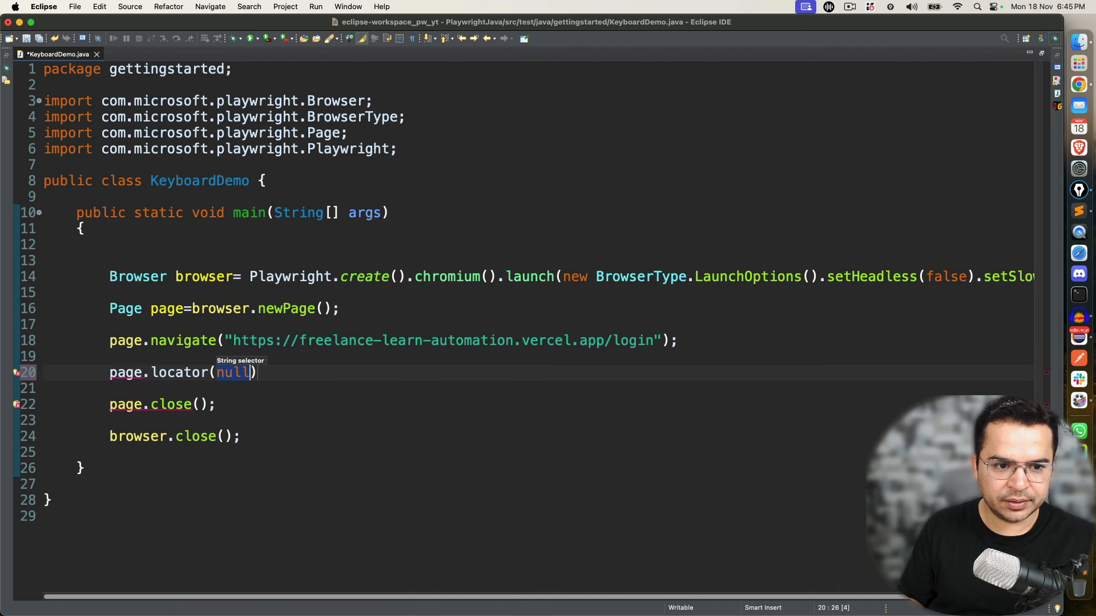
pyautogui.write('"#"')
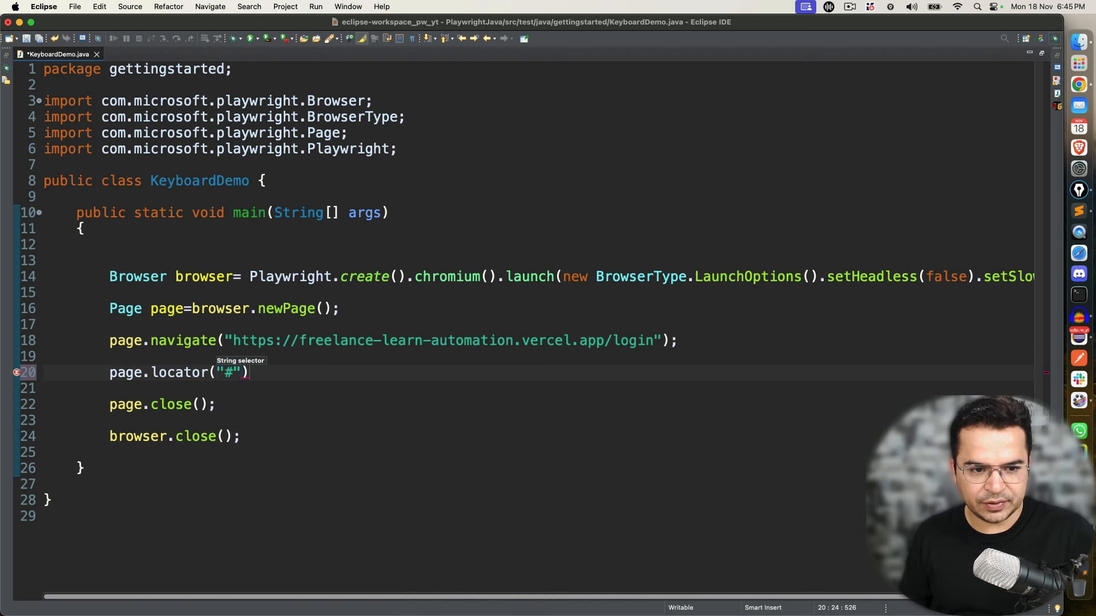
pyautogui.write('email1')
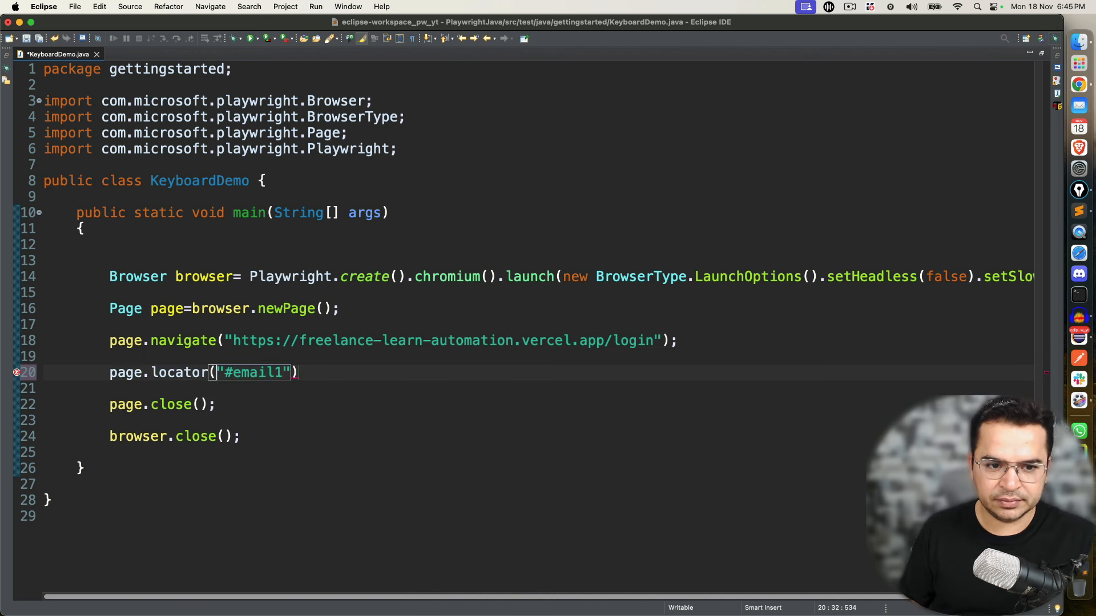
pyautogui.write('.fill("a')
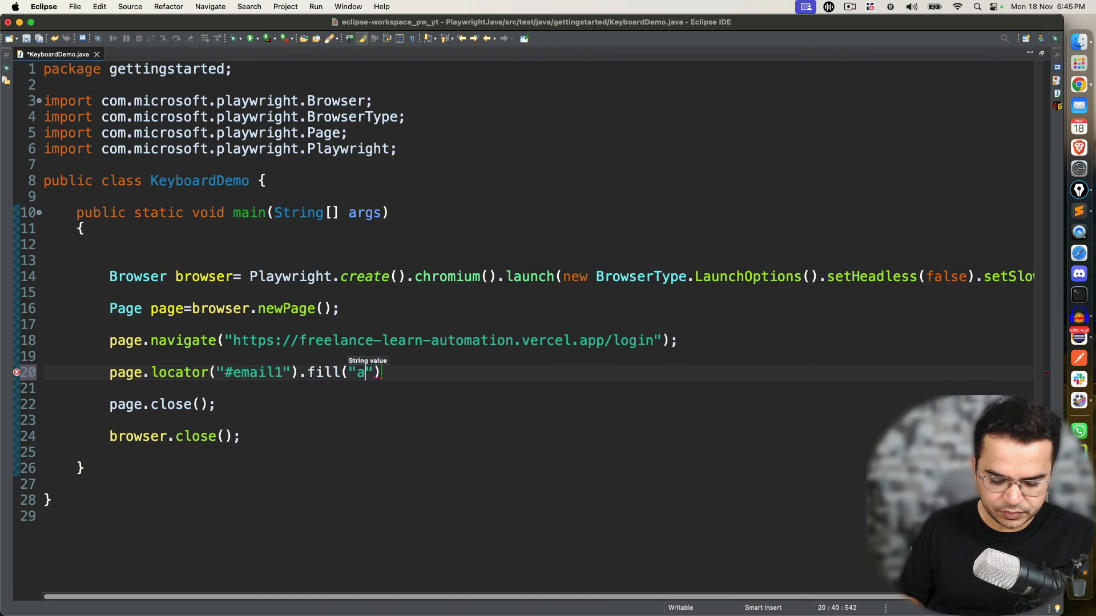
pyautogui.write('dmin@email.com')
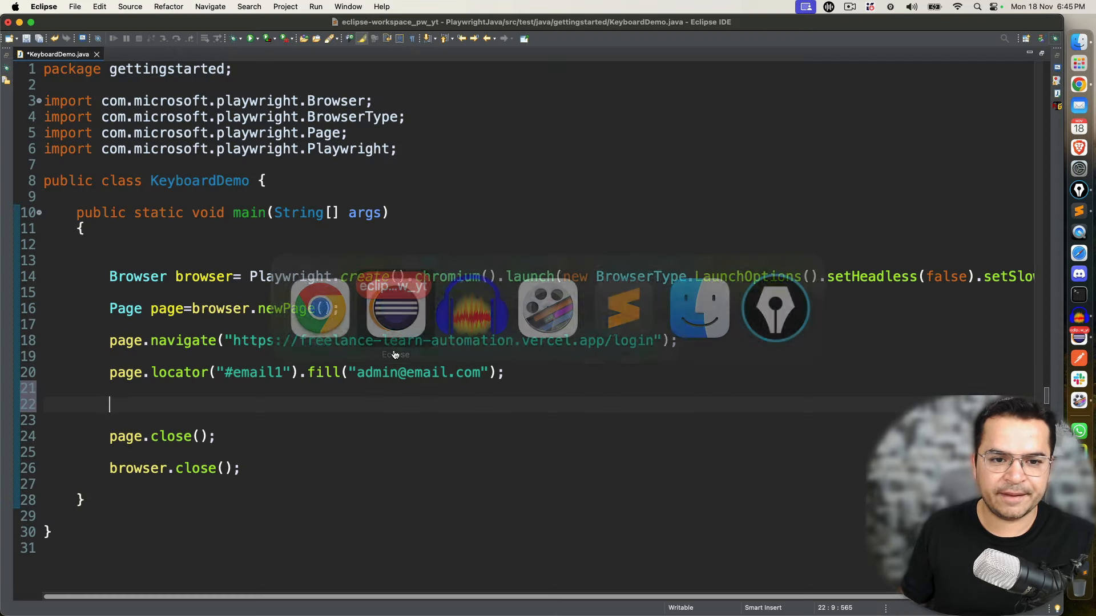
# Add page.keyboard().press("Enter") and skip closing the page and browser
pyautogui.write('pa')
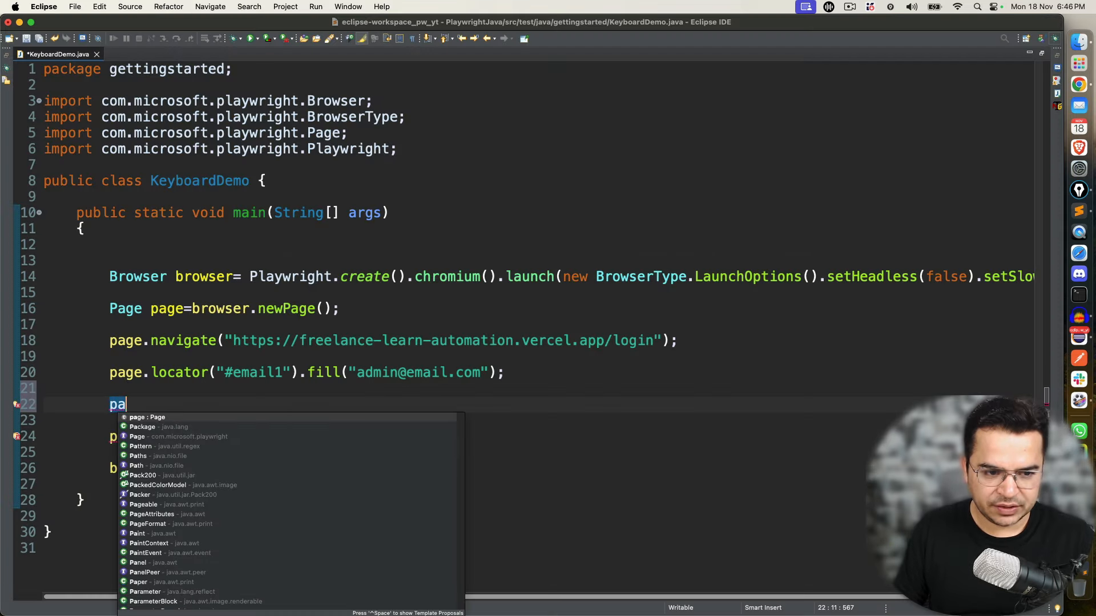
pyautogui.write('ge.ke')
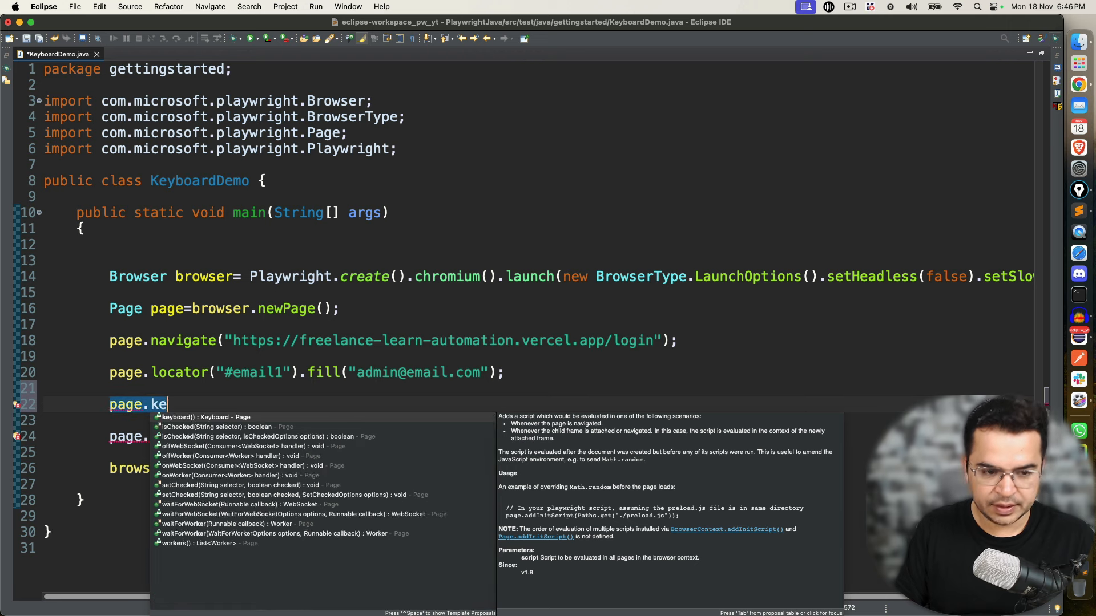
pyautogui.write('y')
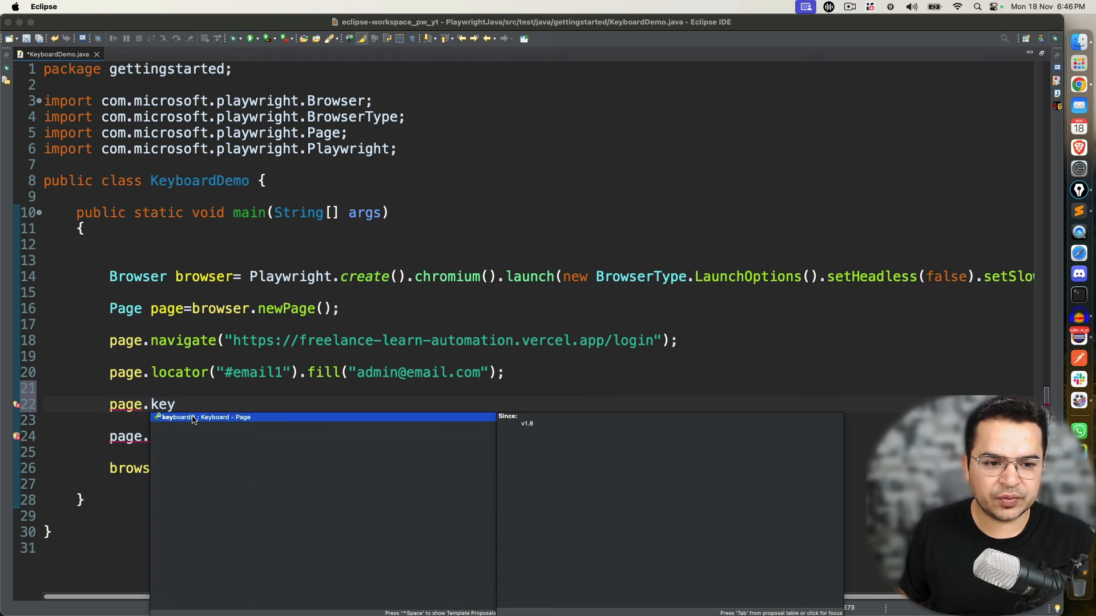
pyautogui.write('board().pr')
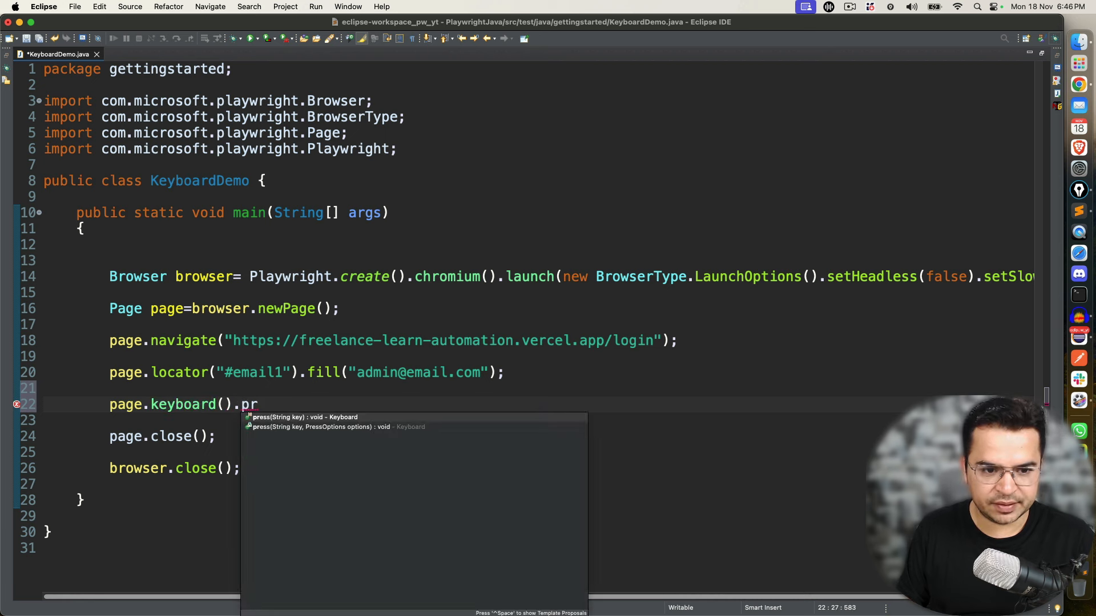
pyautogui.write('e')
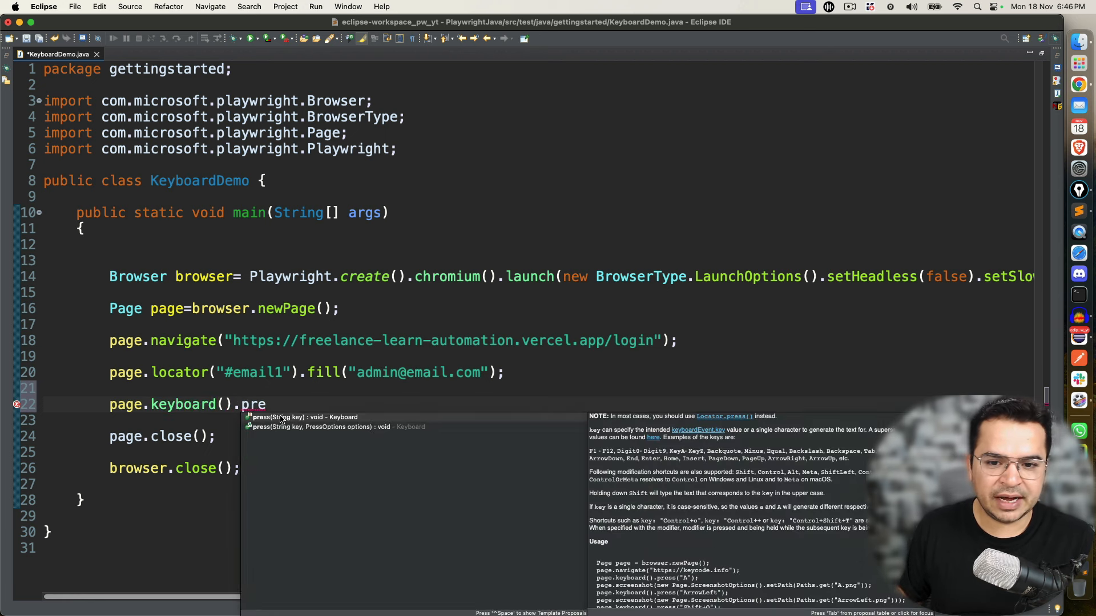
pyautogui.click(302, 418)
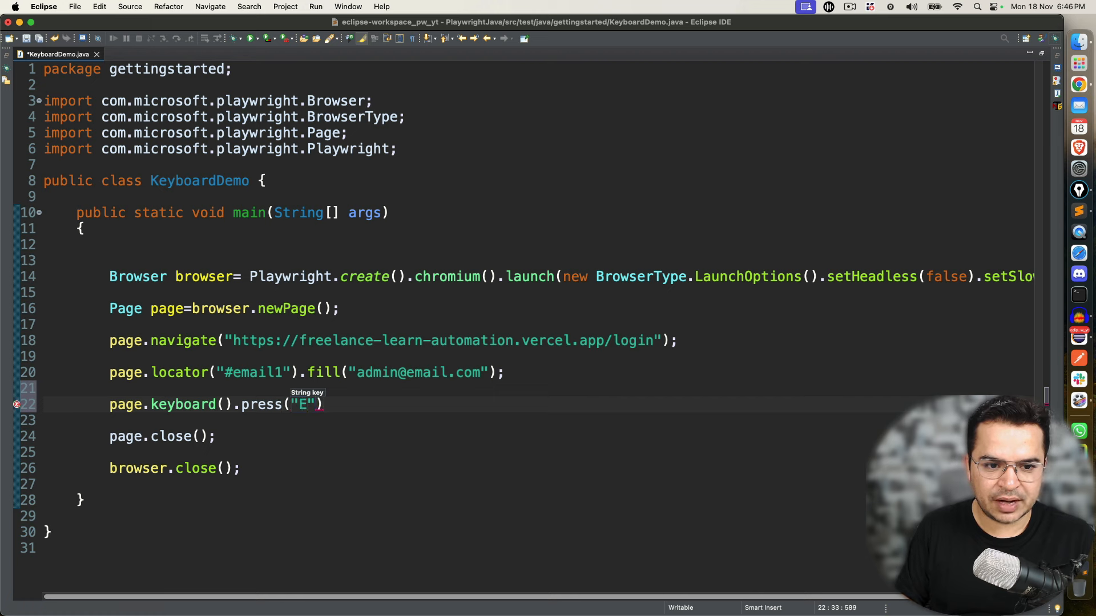
pyautogui.write('nter')
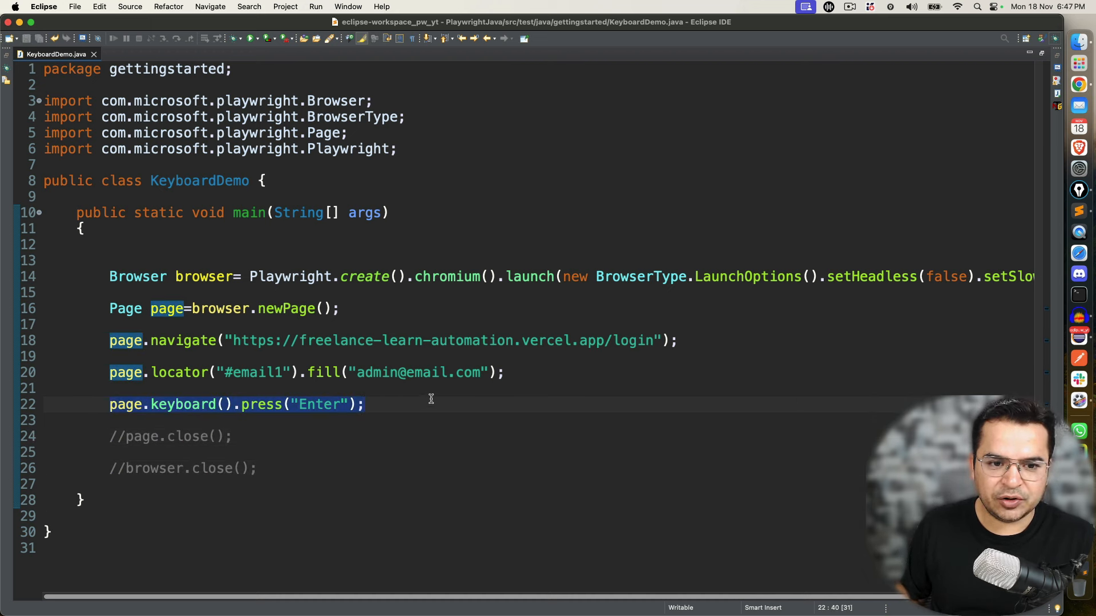
pyautogui.click(364, 404)
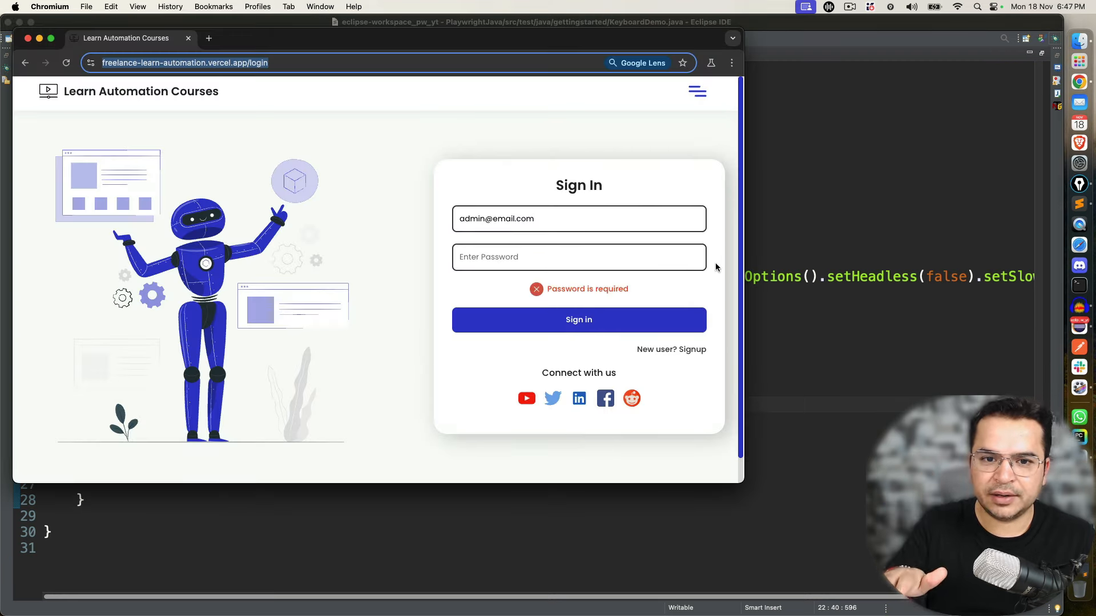
pyautogui.moveTo(560, 289)
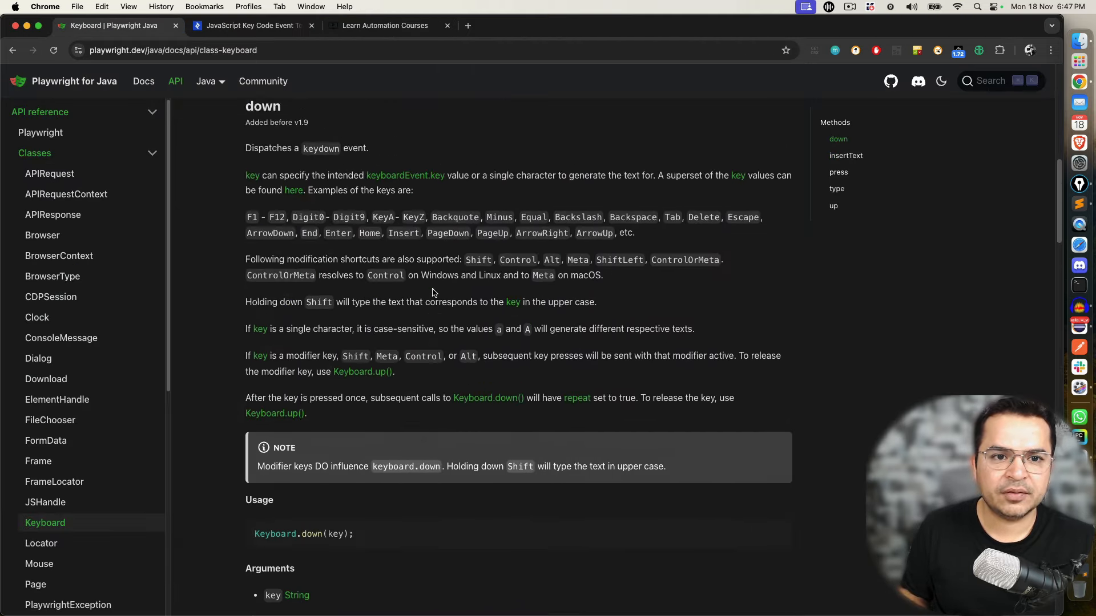
# Scroll the Keyboard docs to the select-all example with Control+A and Meta+A
pyautogui.scroll(3)
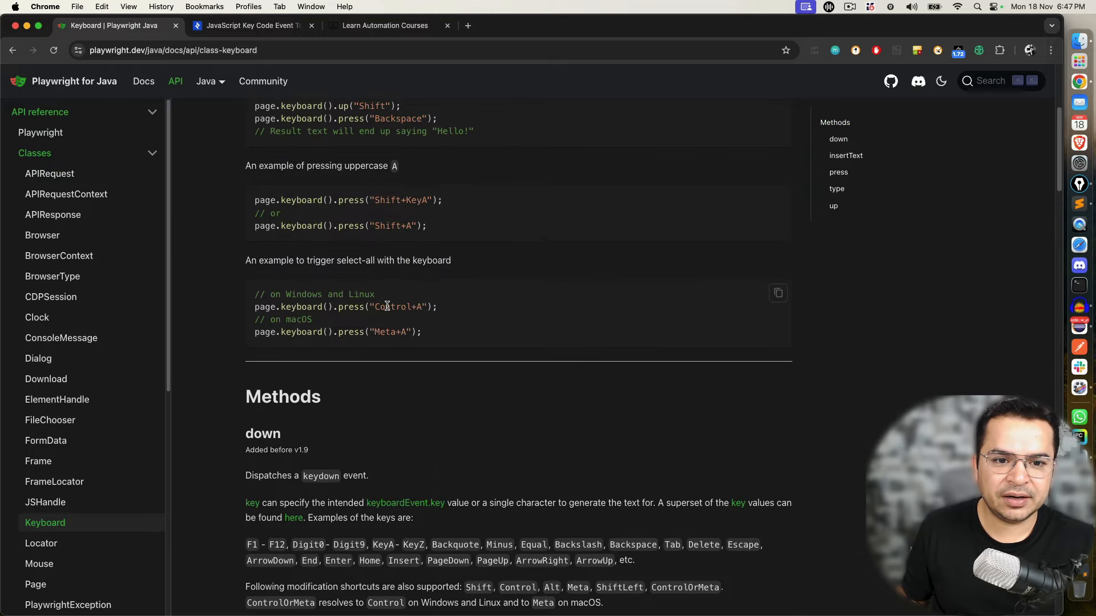
pyautogui.moveTo(444, 317)
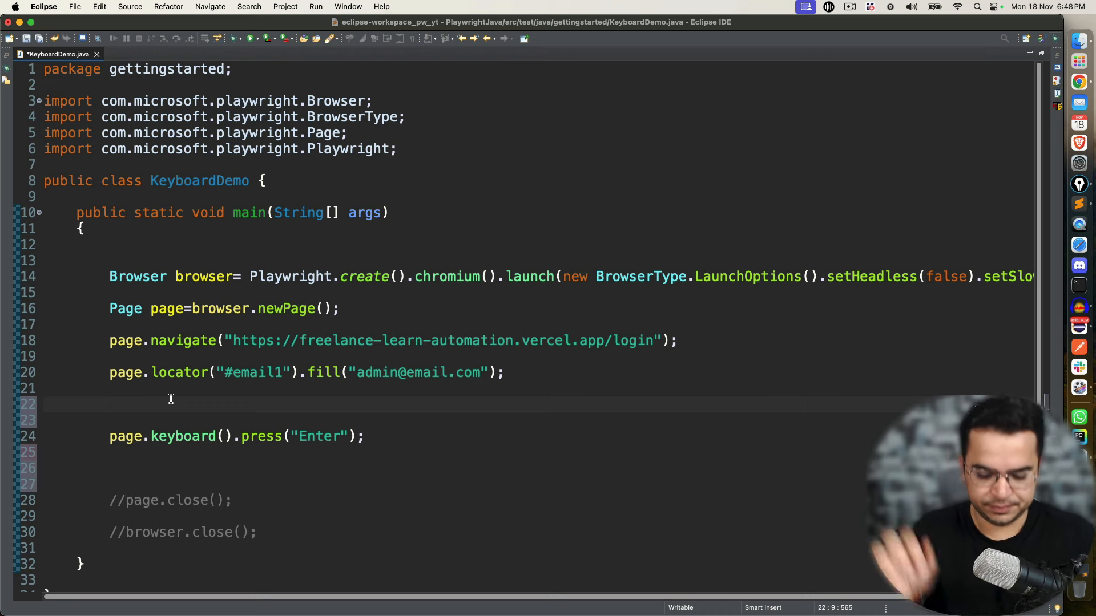
# Write the Meta down, press a, up select-all block and check admin@email on the login page
pyautogui.write('page.')
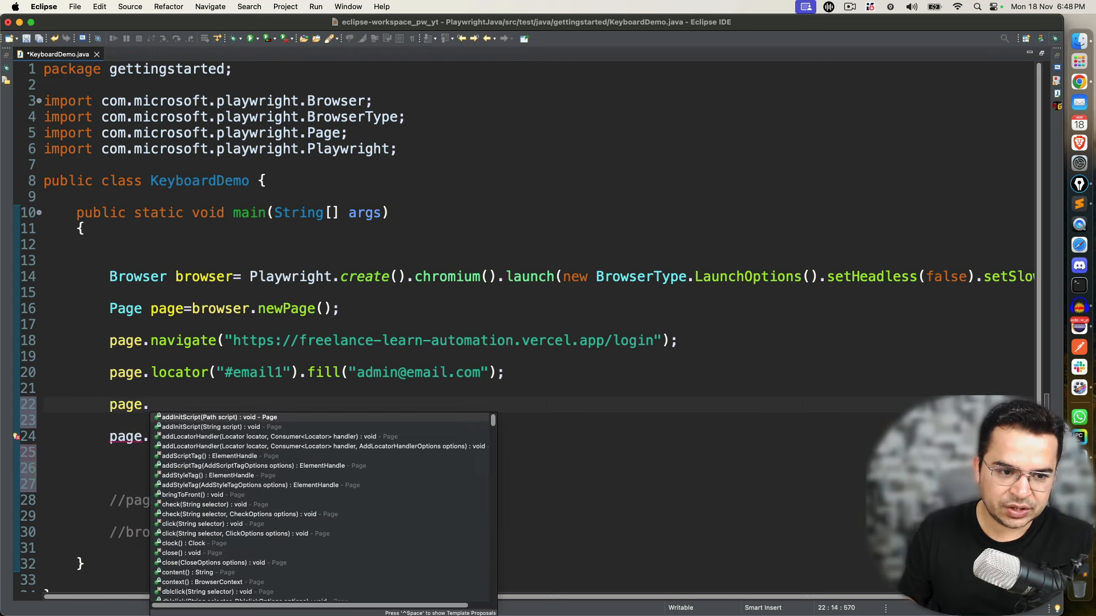
pyautogui.write('ke')
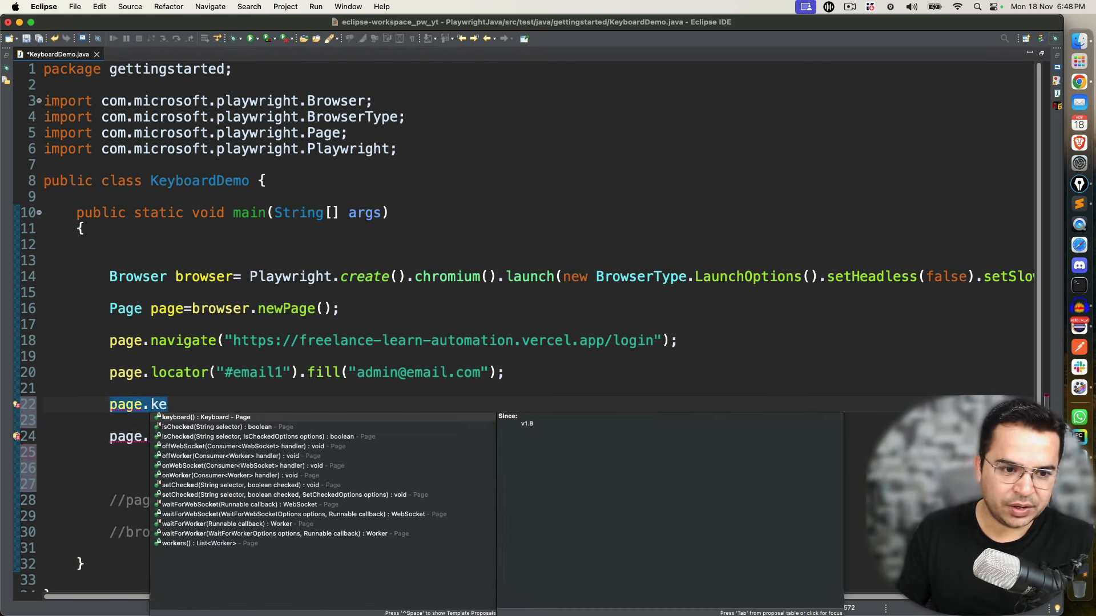
pyautogui.click(205, 418)
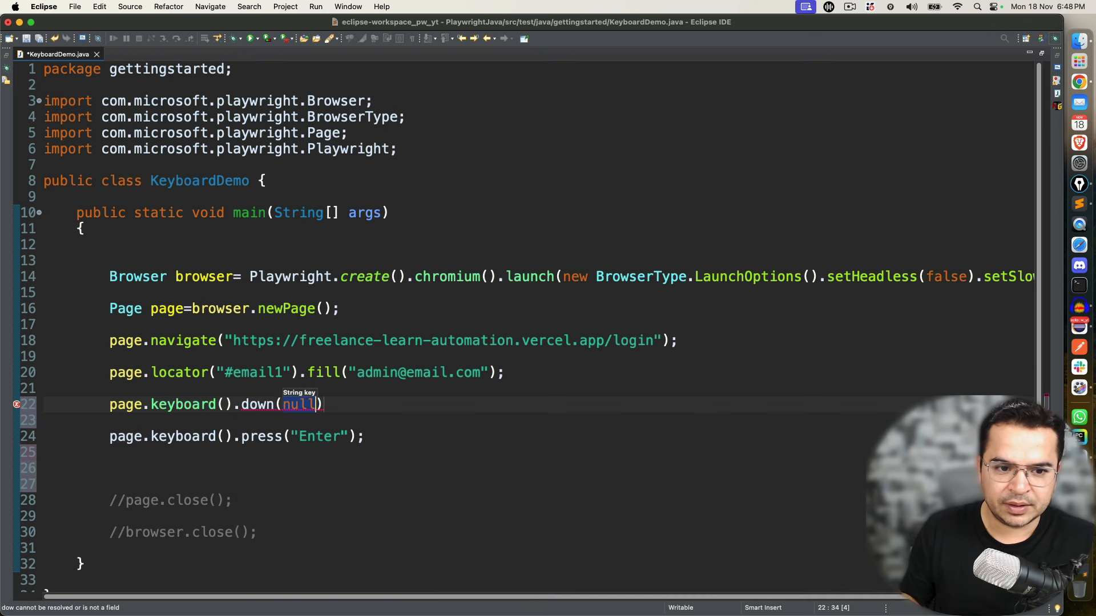
pyautogui.write('""')
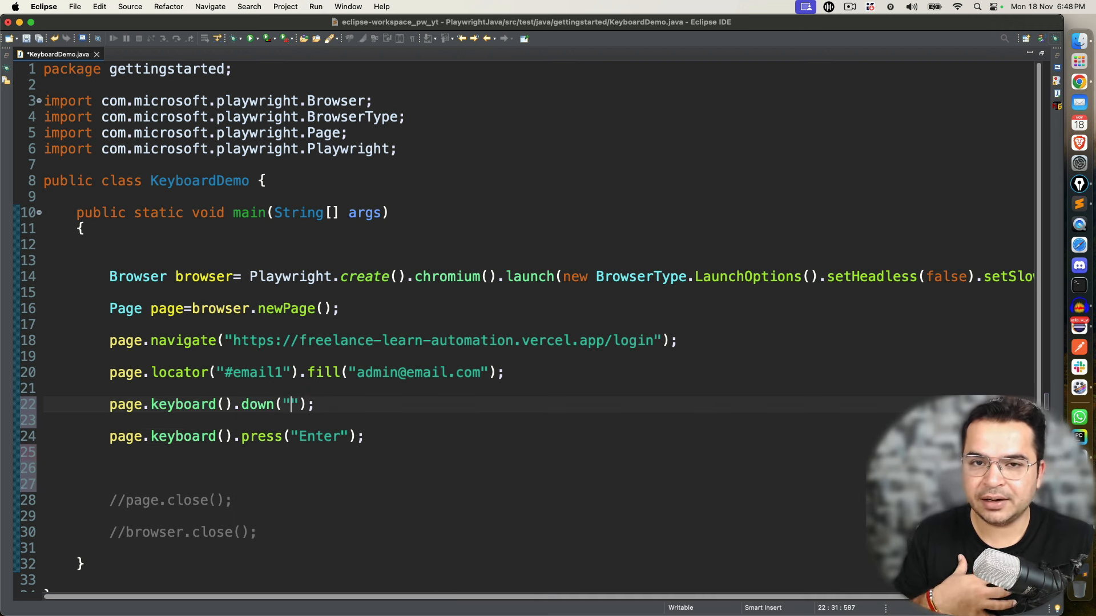
pyautogui.write('Meta')
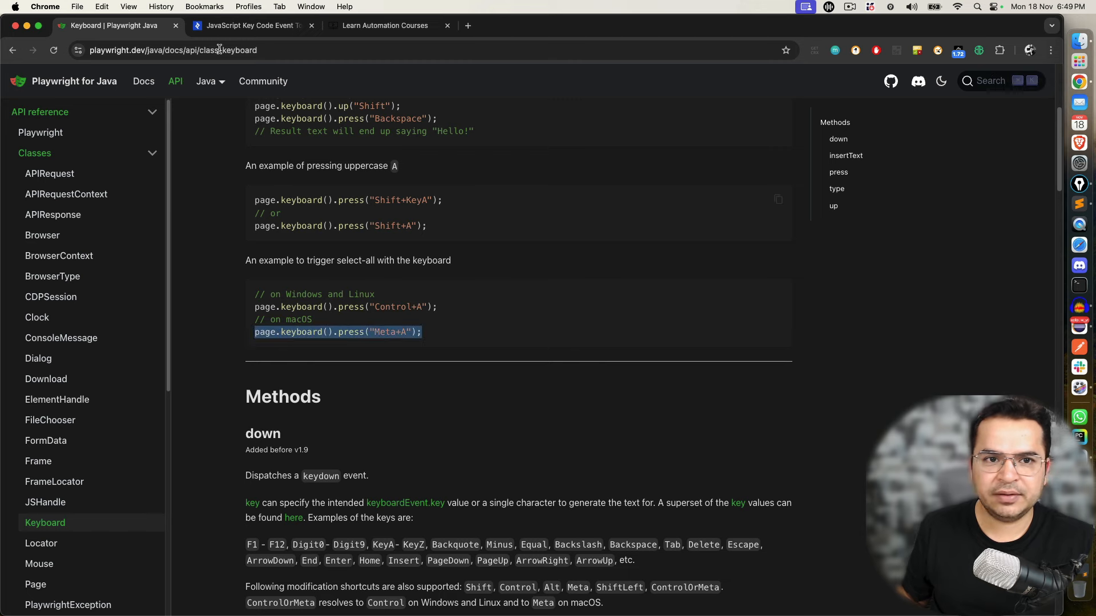
pyautogui.click(383, 25)
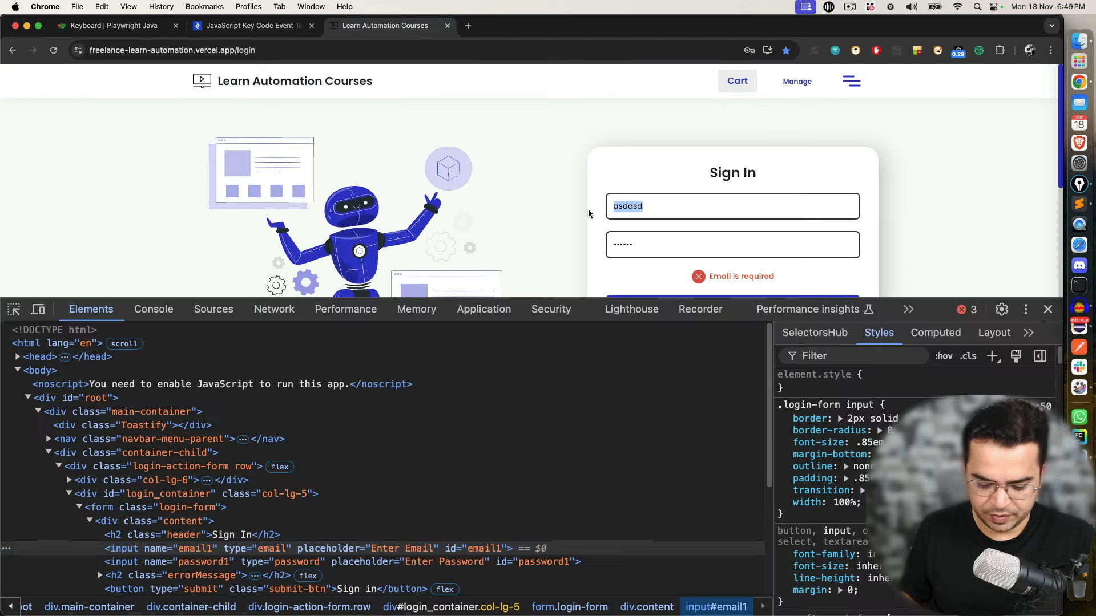
pyautogui.write('admin@email.com");')
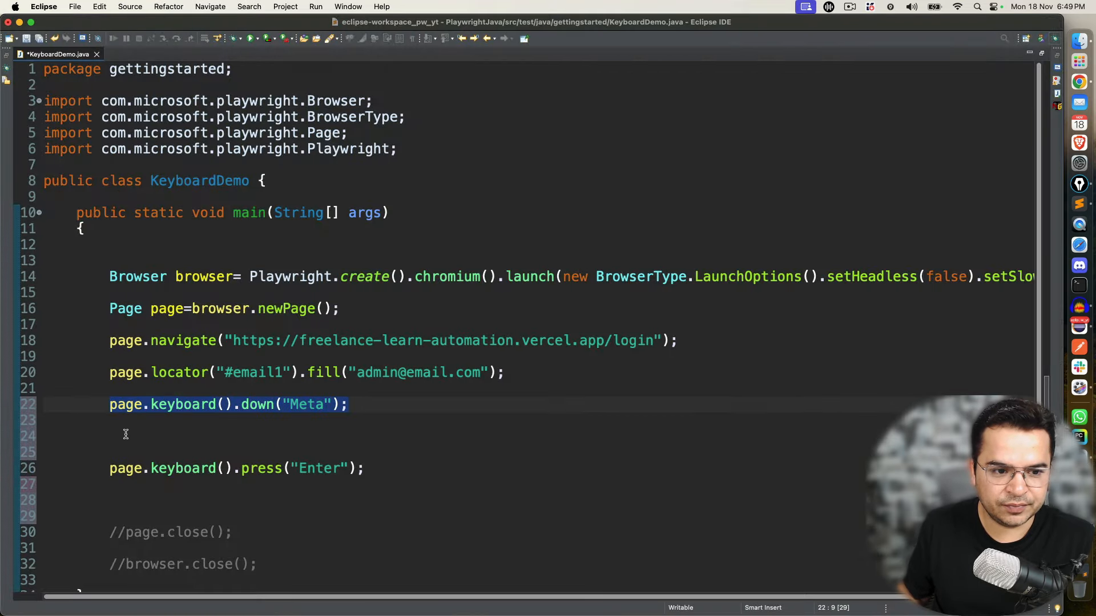
pyautogui.write('page.keyboard().press("')
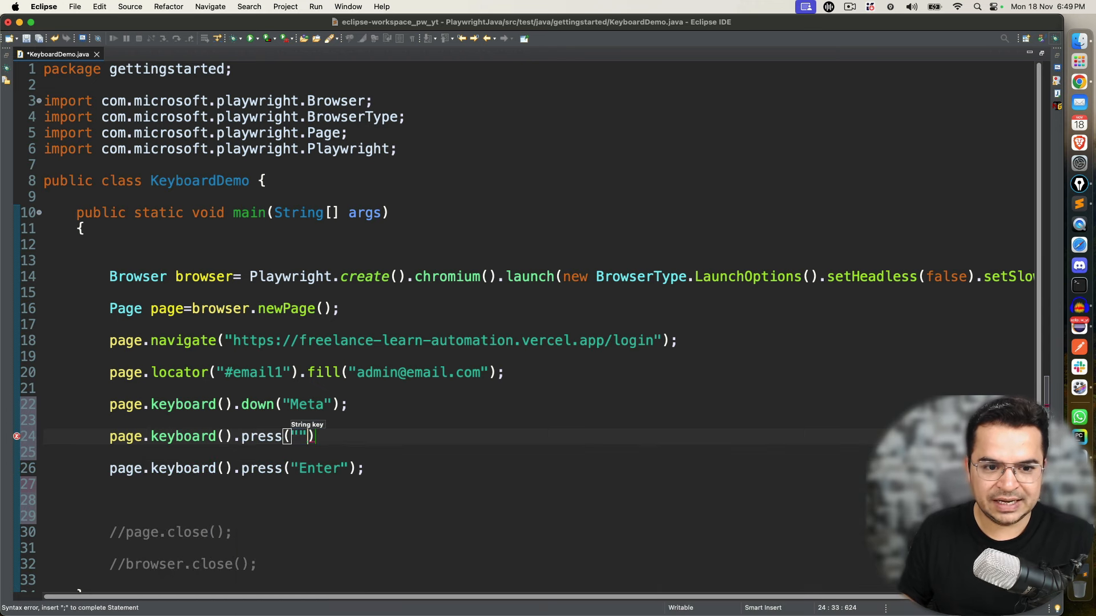
pyautogui.write('a')
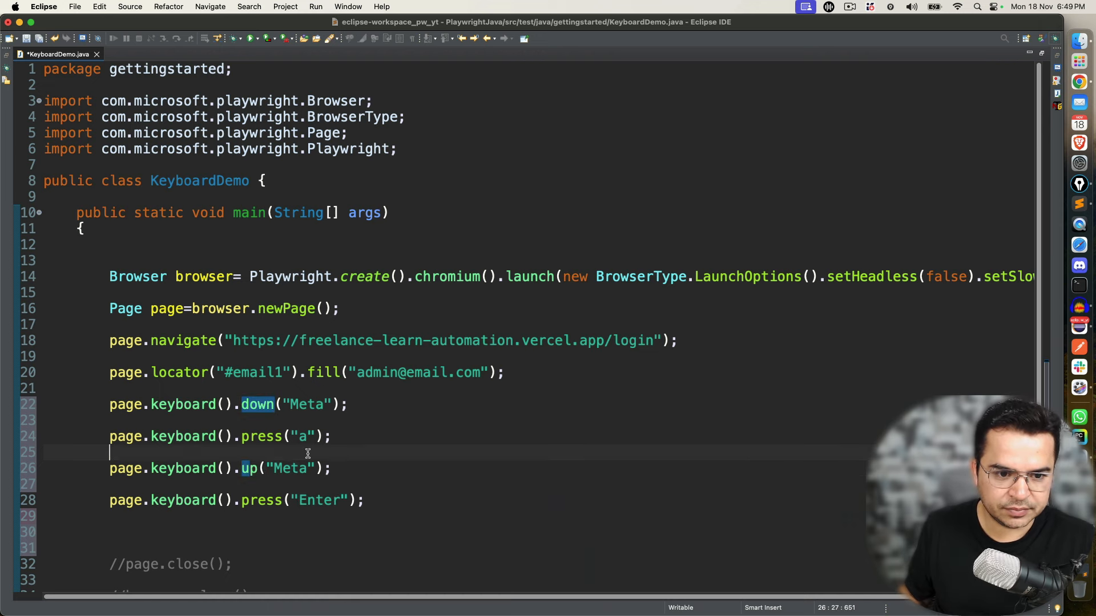
# Copy the key block for the c copy keys and add page.keyboard().press("Tab")
pyautogui.moveTo(110, 404); pyautogui.dragTo(332, 468)
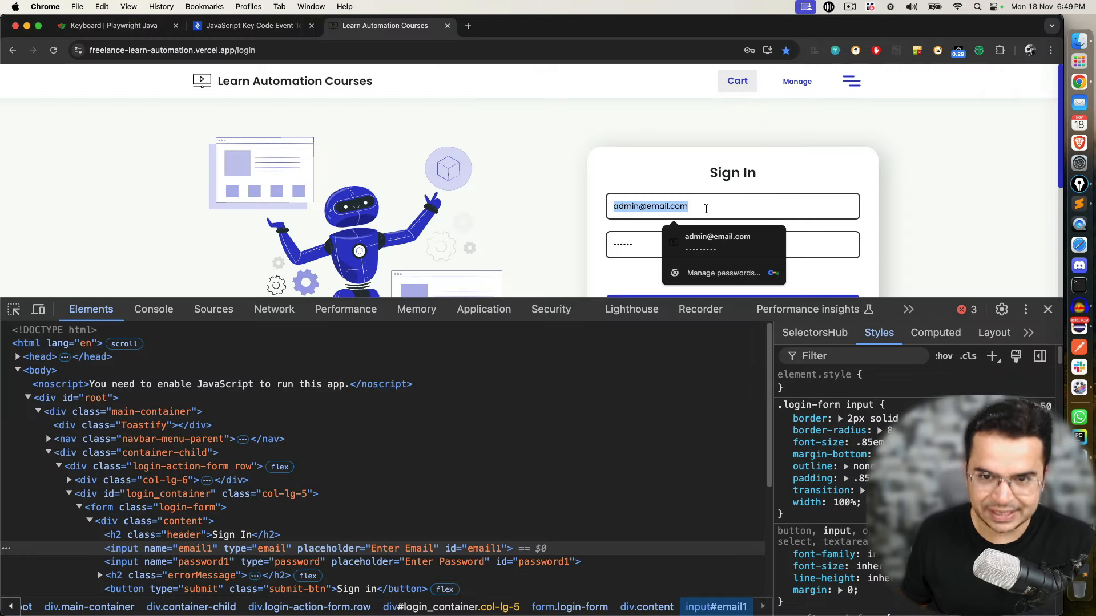
pyautogui.click(730, 244)
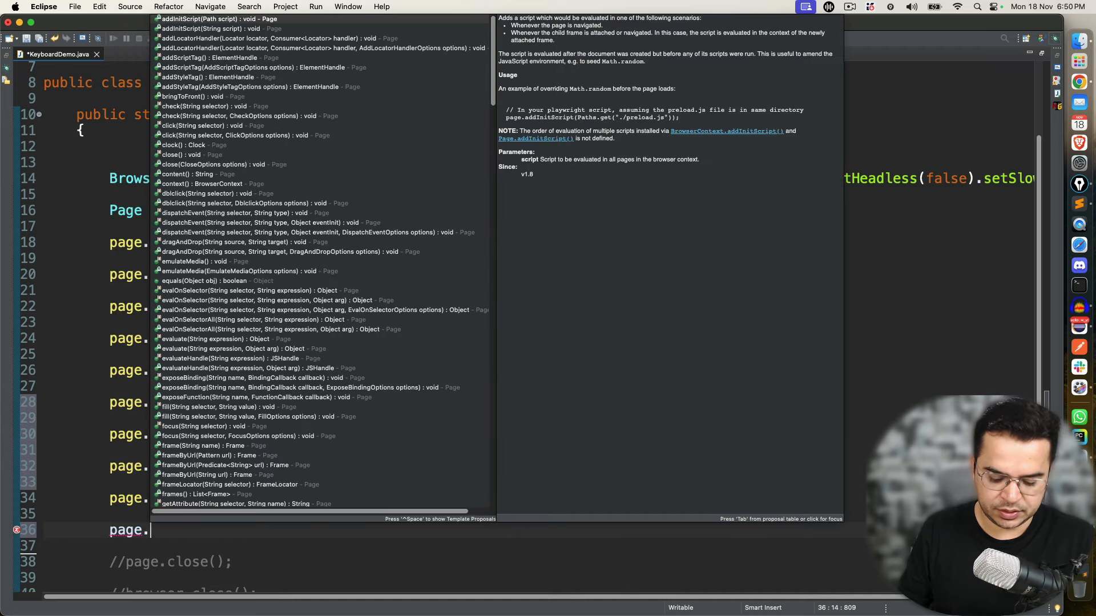
pyautogui.write('keyboard().press("')
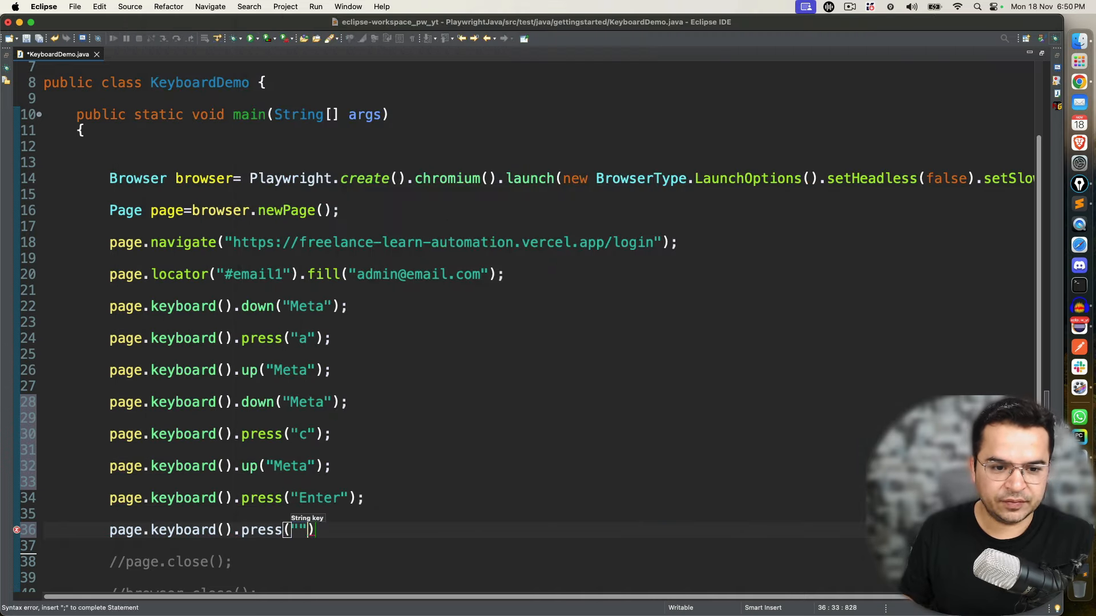
pyautogui.write('Tab')
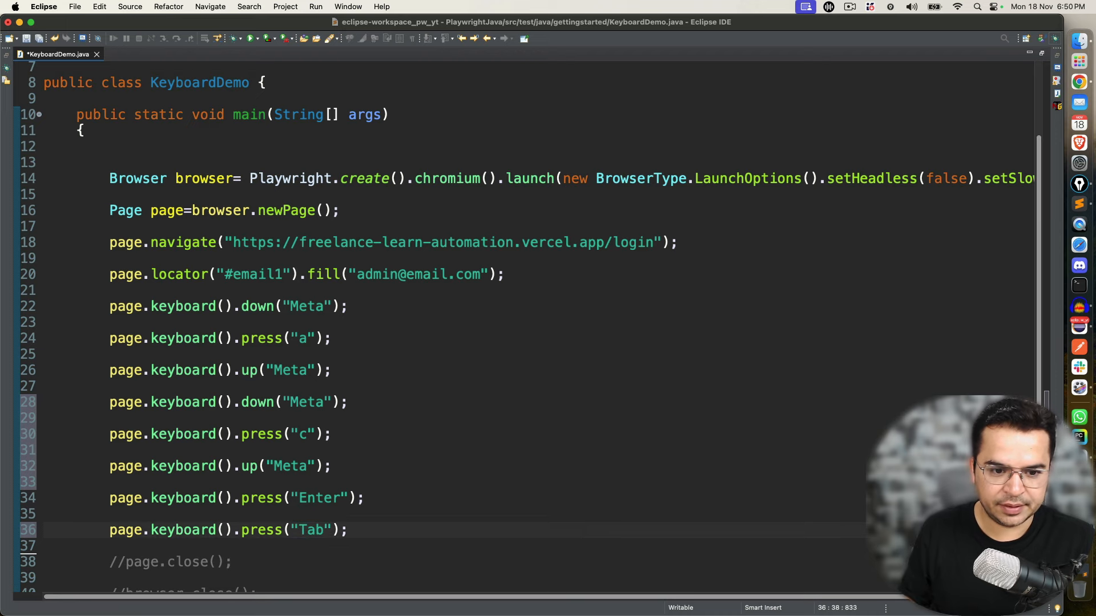
# Copy the key block again below the Tab press and change its key to v for paste
pyautogui.click(384, 25)
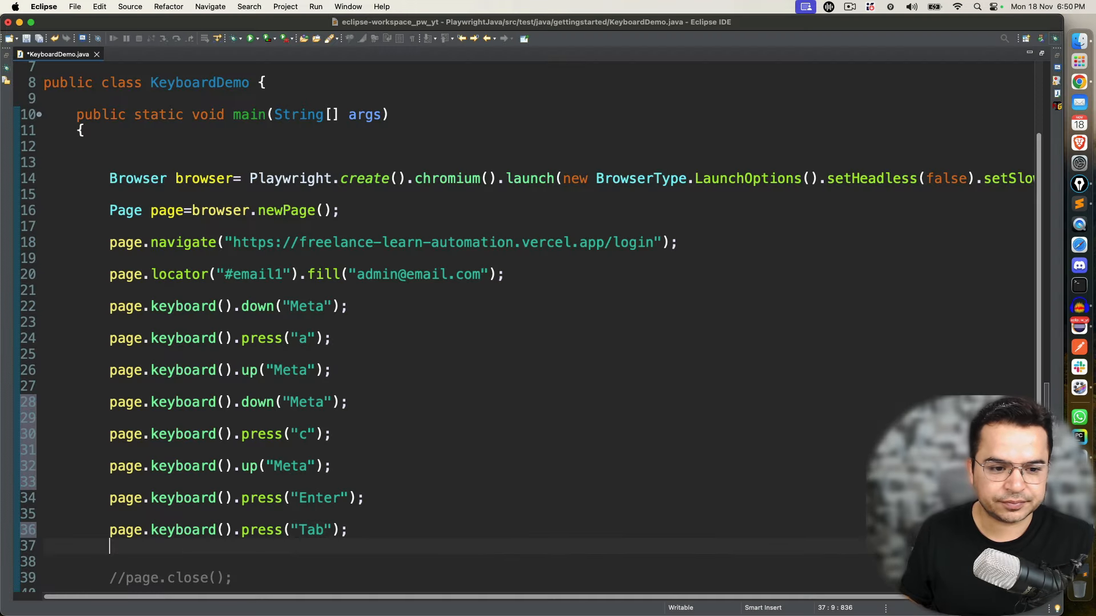
pyautogui.moveTo(76, 386); pyautogui.dragTo(334, 466)
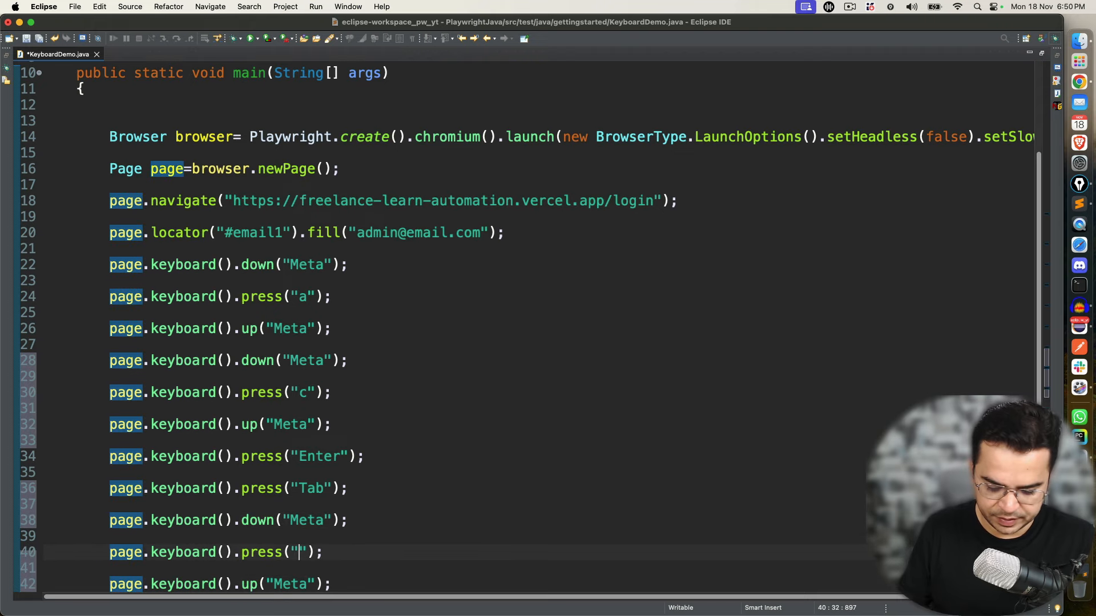
pyautogui.write('v')
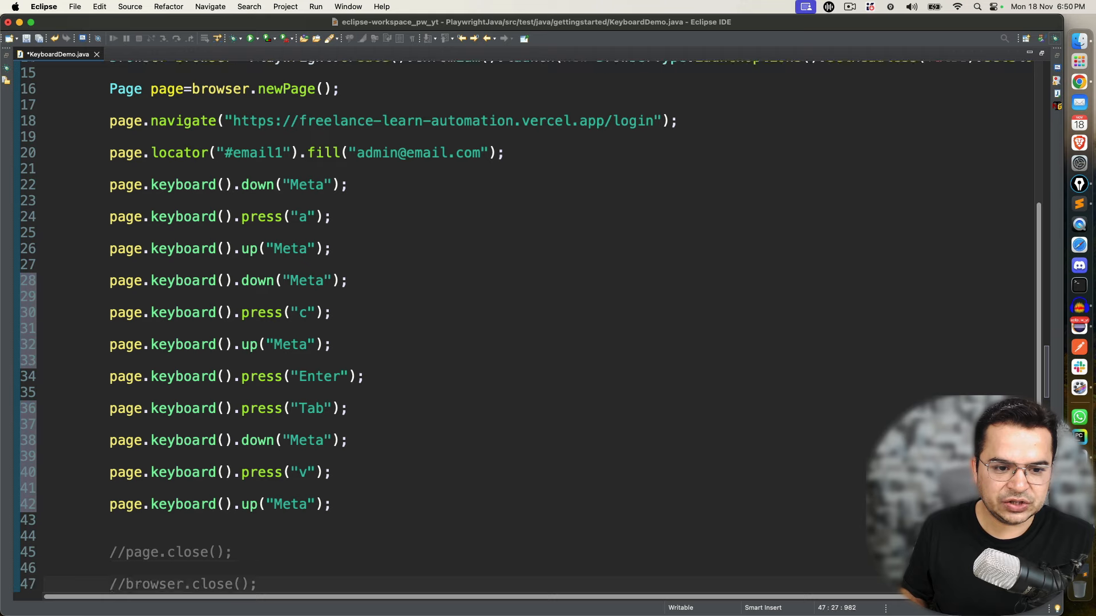
pyautogui.scroll(-3)
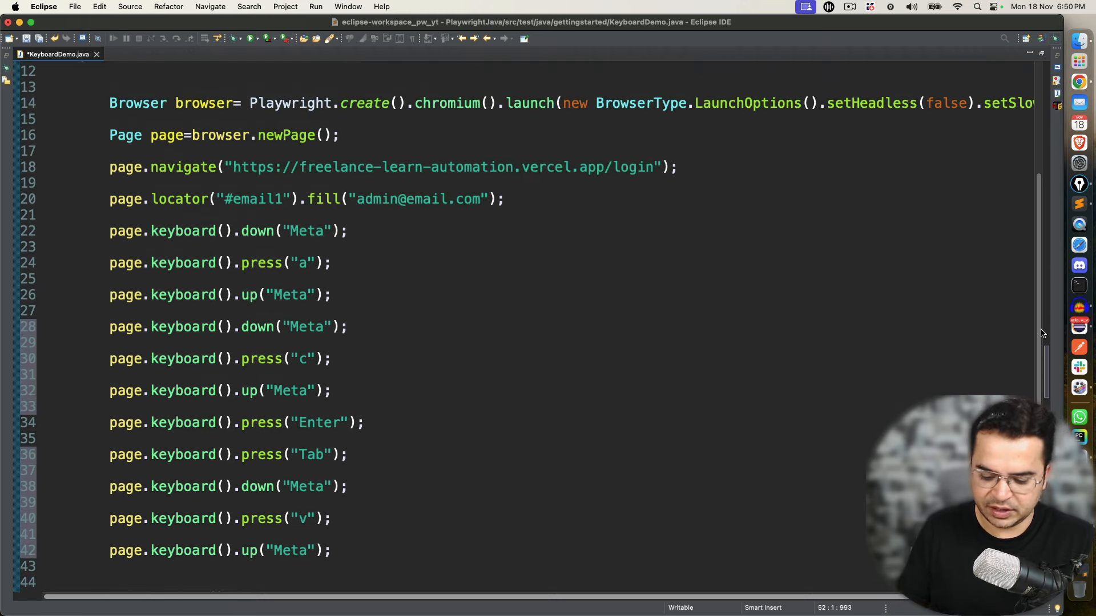
# Remove the press("Enter") line and separate the key groups with // comment lines
pyautogui.rightClick(379, 335)
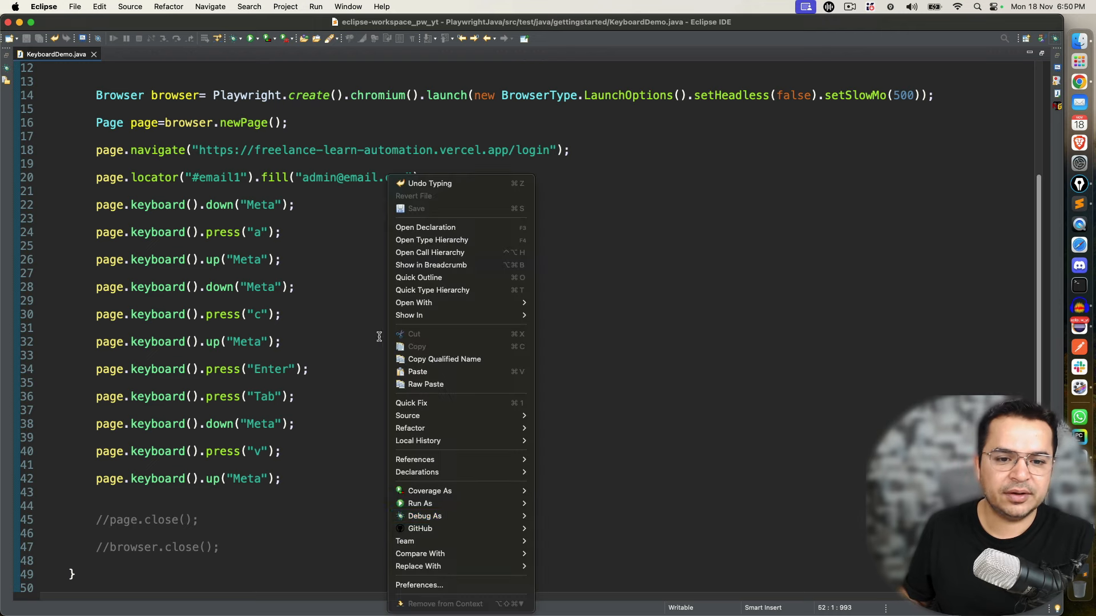
pyautogui.click(577, 507)
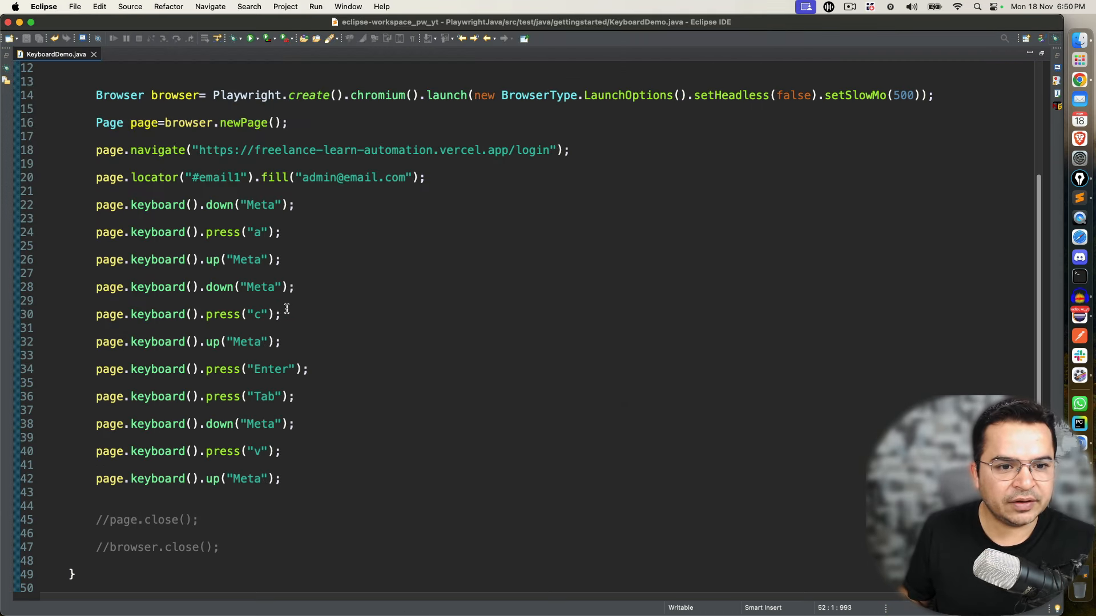
pyautogui.tripleClick(195, 369)
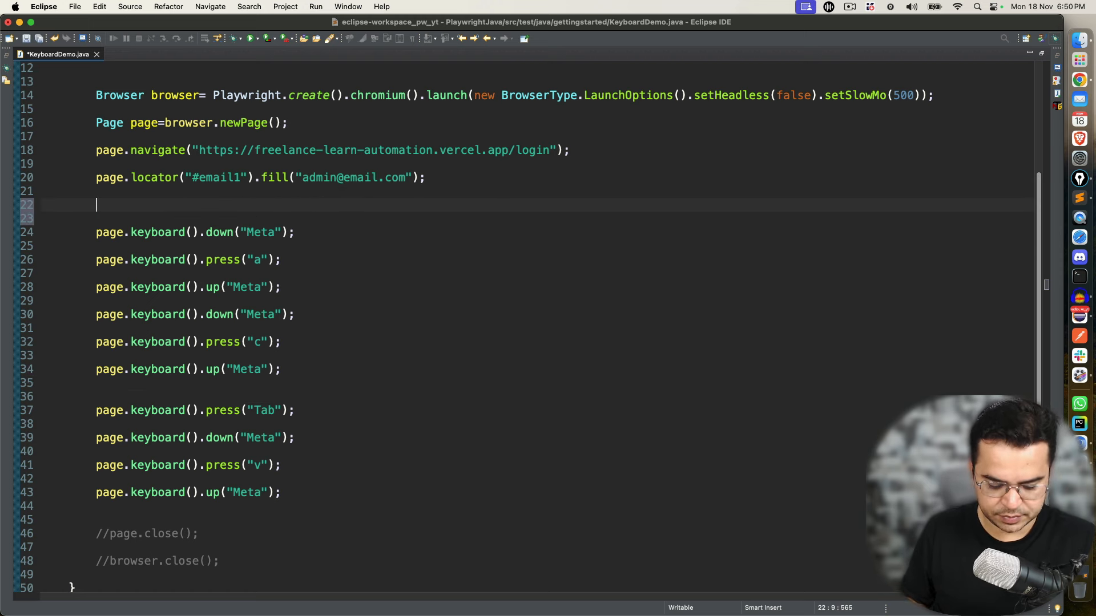
pyautogui.write('.ar')
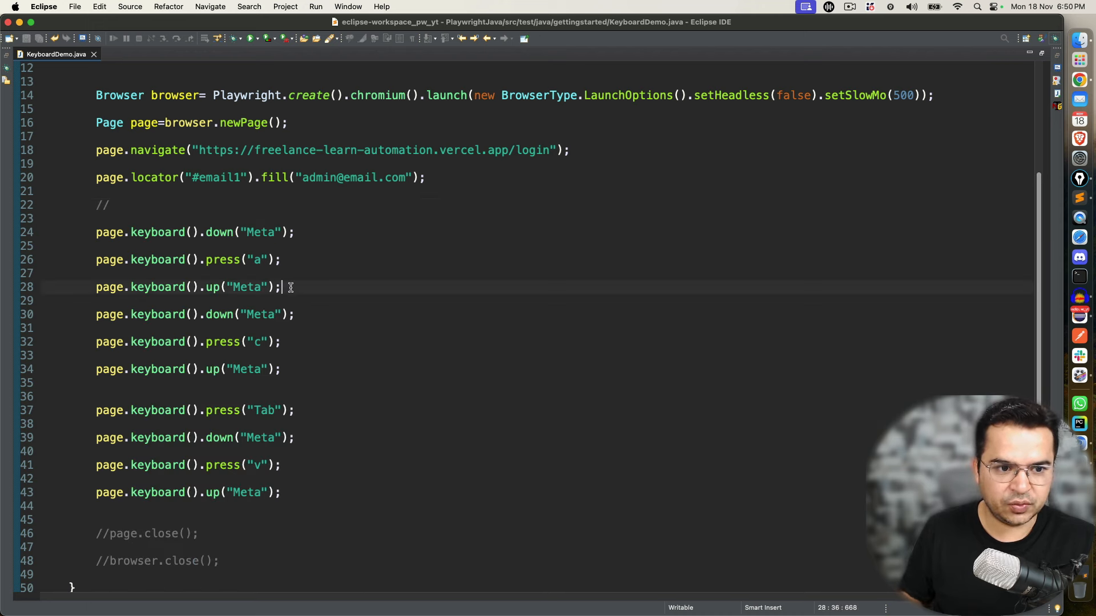
pyautogui.write('//')
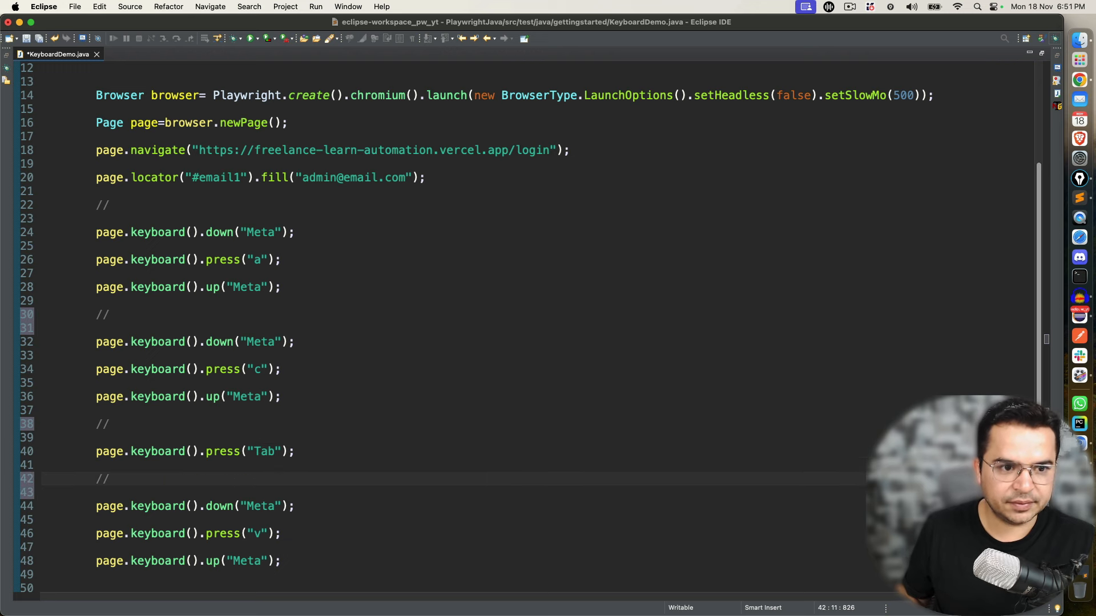
# Run KeyboardDemo as a Java Application against the login page and select the old key block
pyautogui.rightClick(536, 488)
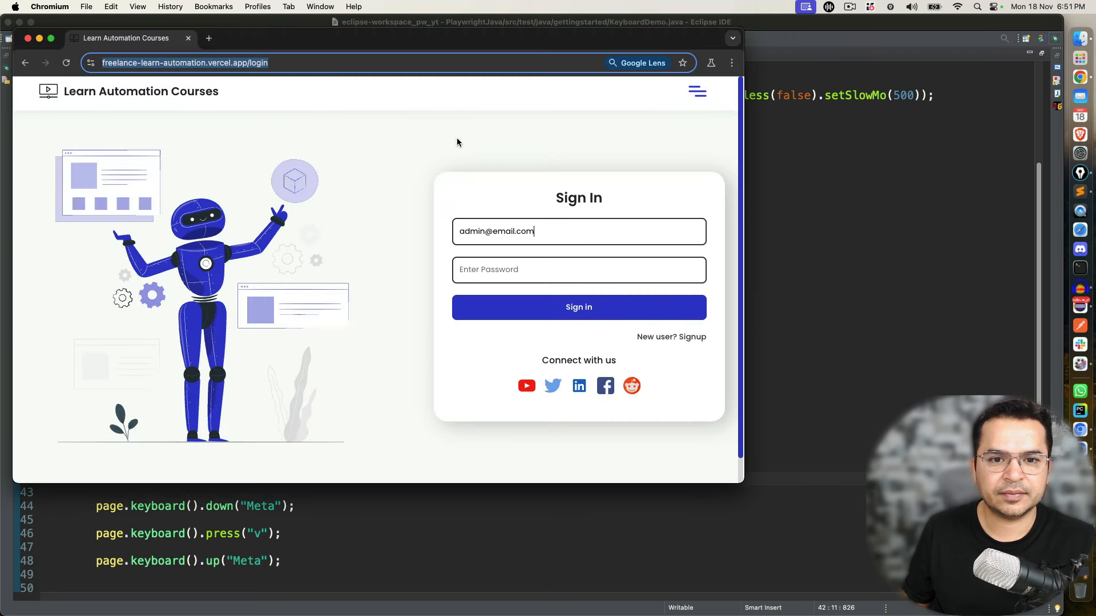
pyautogui.press('Meta+a')
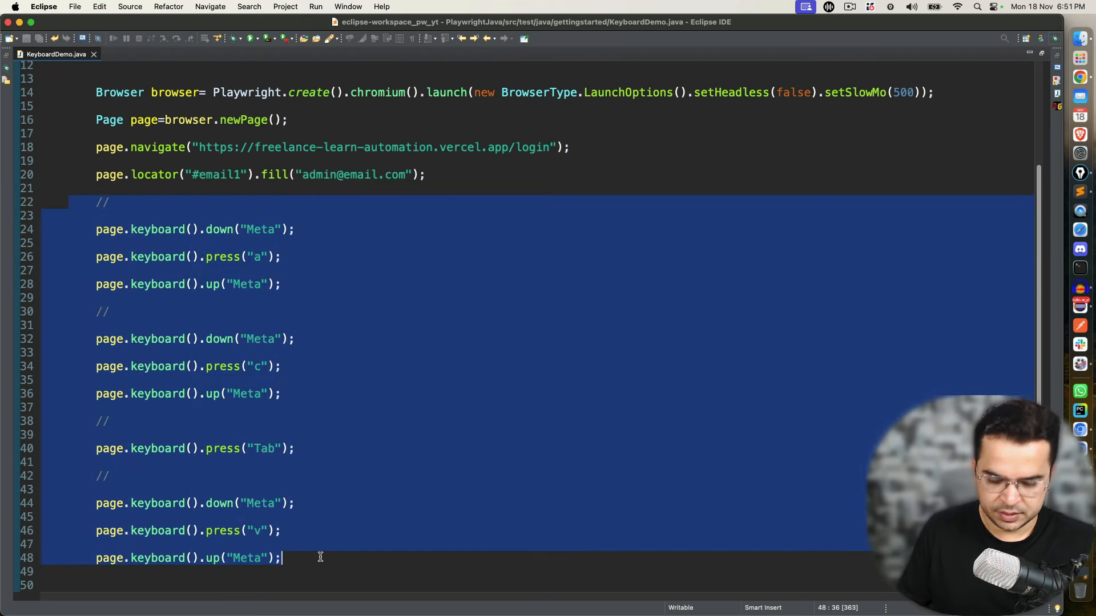
# Replace the old down/press/up statements with page.keyboard().press("Meta+A")
pyautogui.press('Delete')
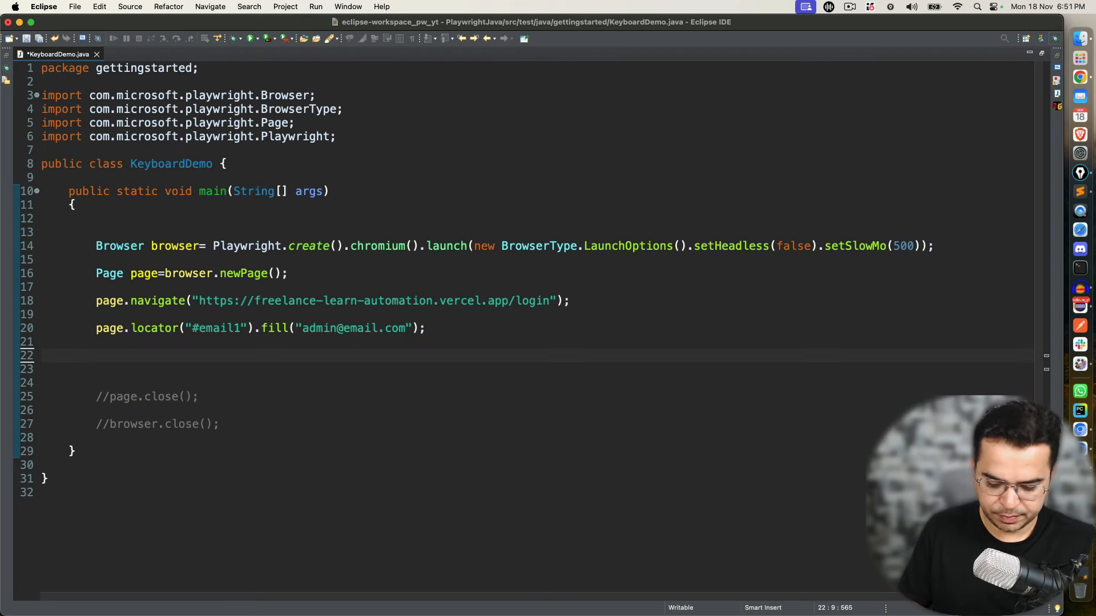
pyautogui.write('page.keyboard(')
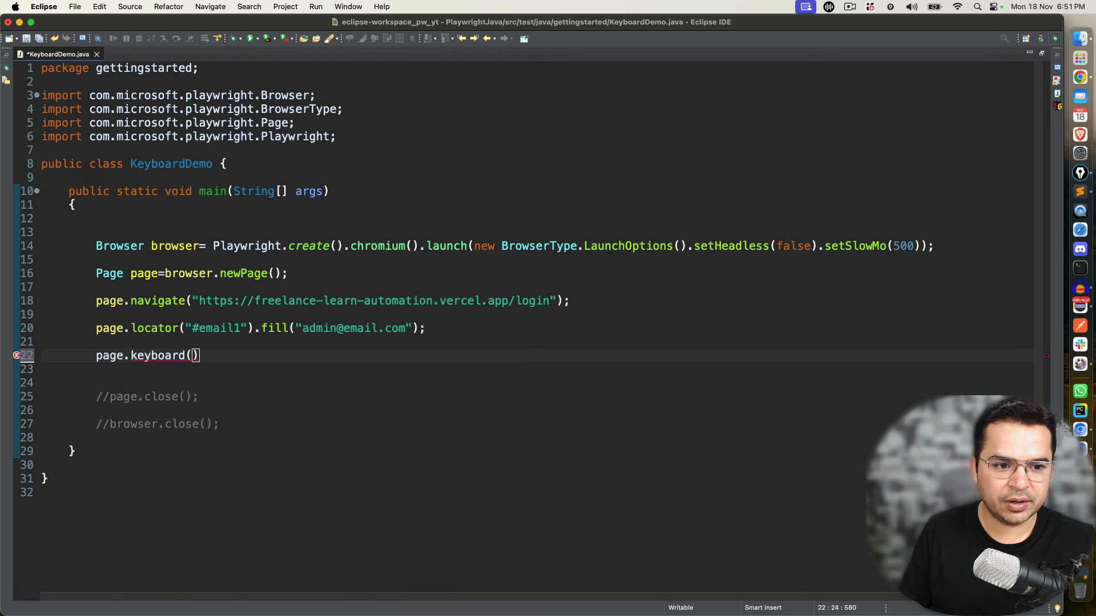
pyautogui.write('.press("')
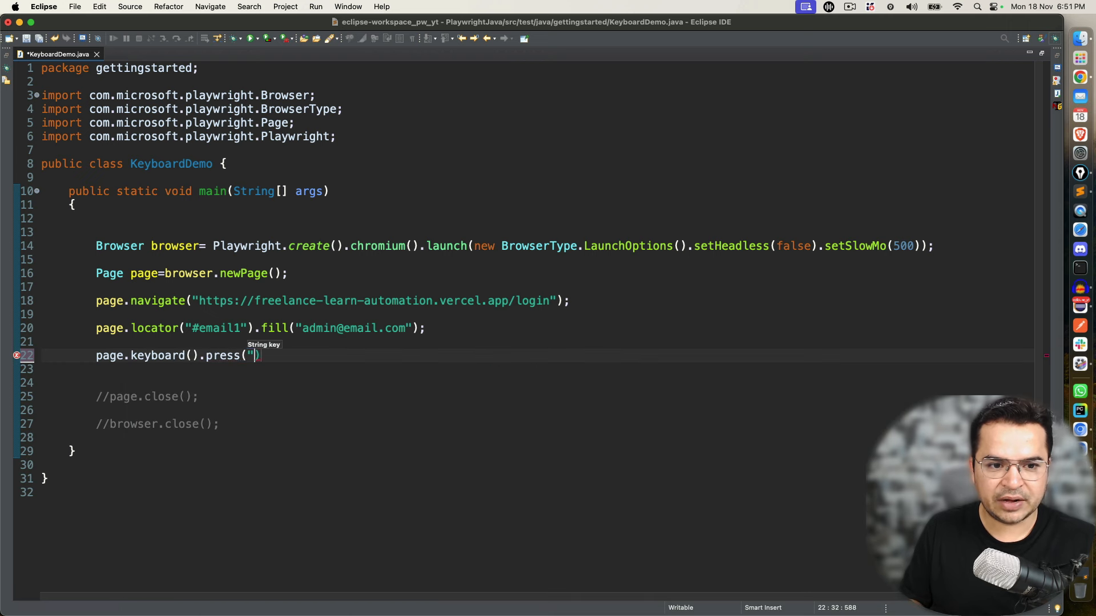
pyautogui.write('Mata')
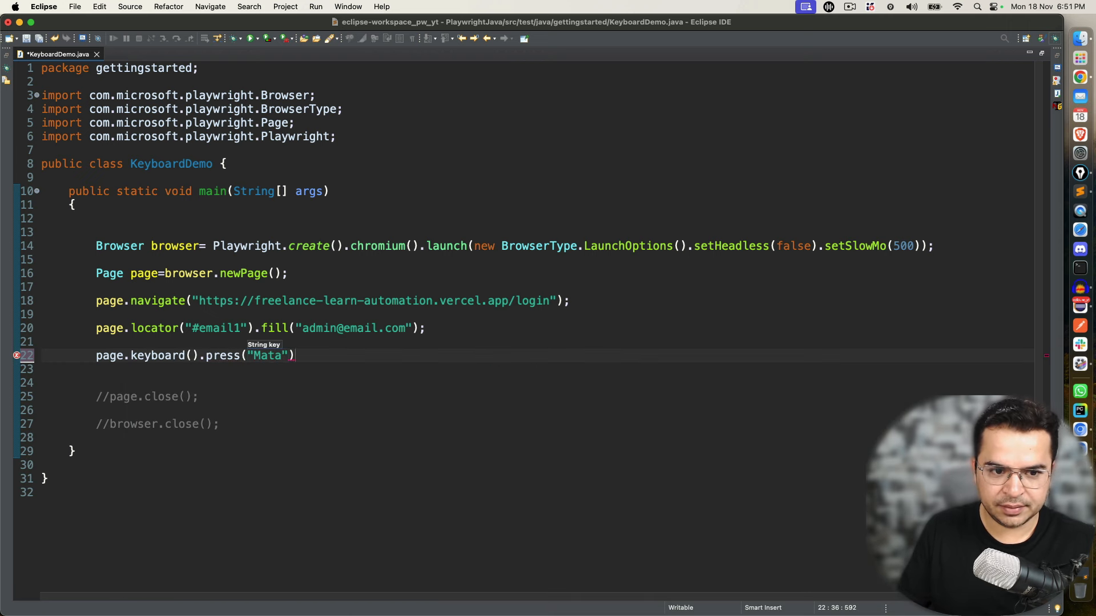
pyautogui.write('Meta+A')
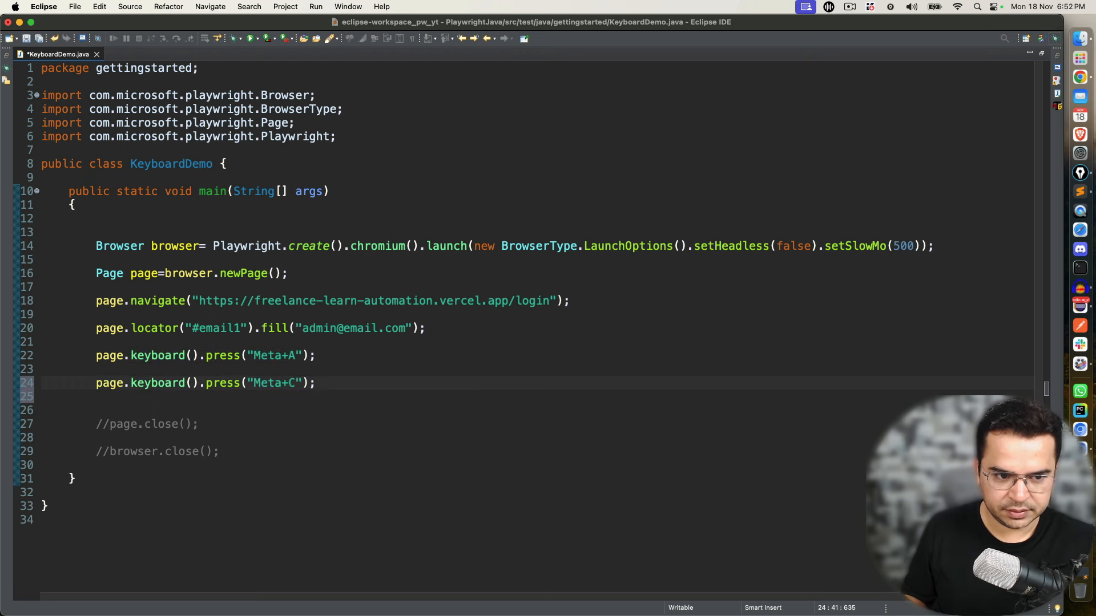
# Add press calls for Meta+C, Tab and Meta+V after the select-all press
pyautogui.write('page.')
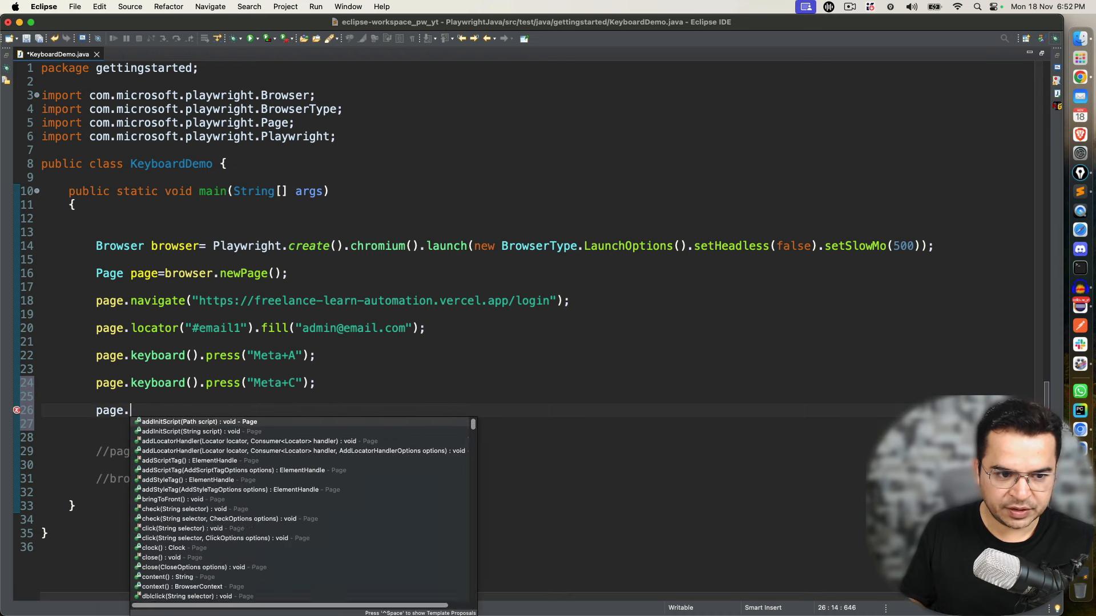
pyautogui.write('eyboard().')
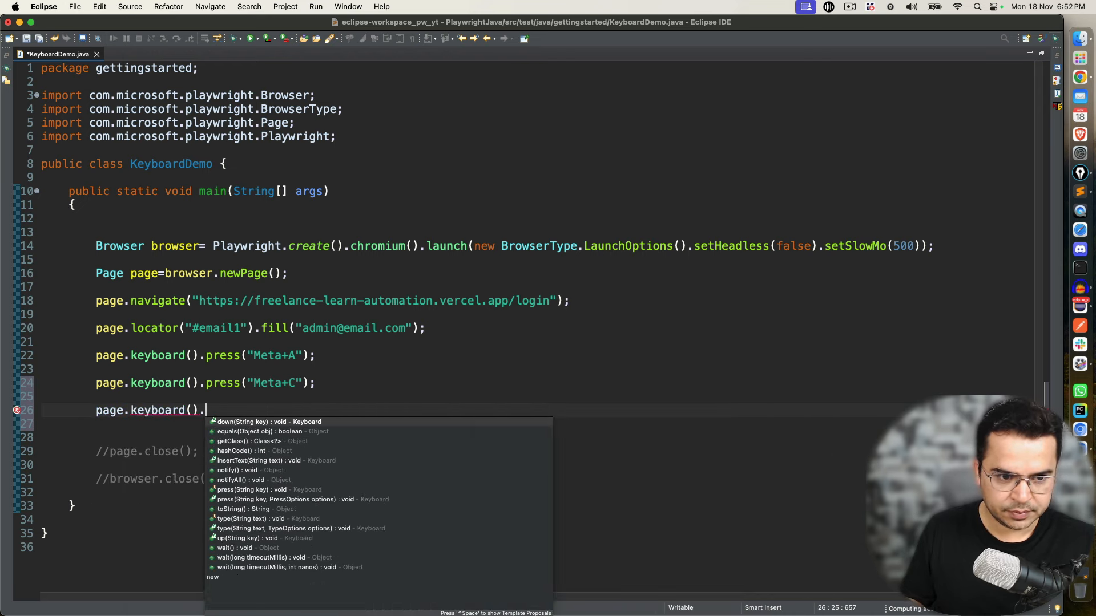
pyautogui.write('press("Tab"')
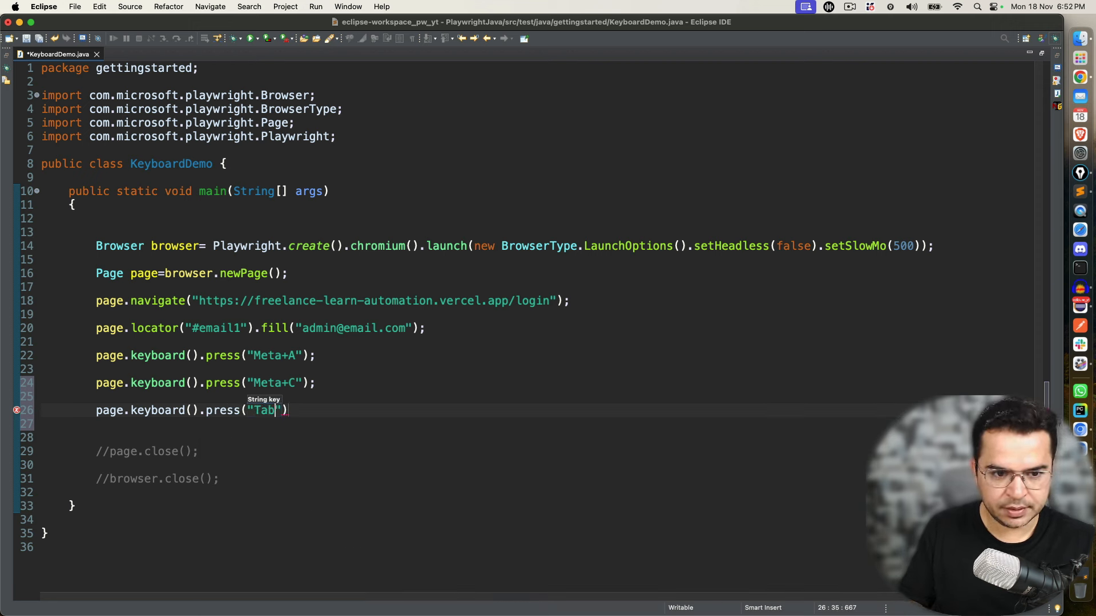
pyautogui.write('page.keyboard().press("Meta+A");')
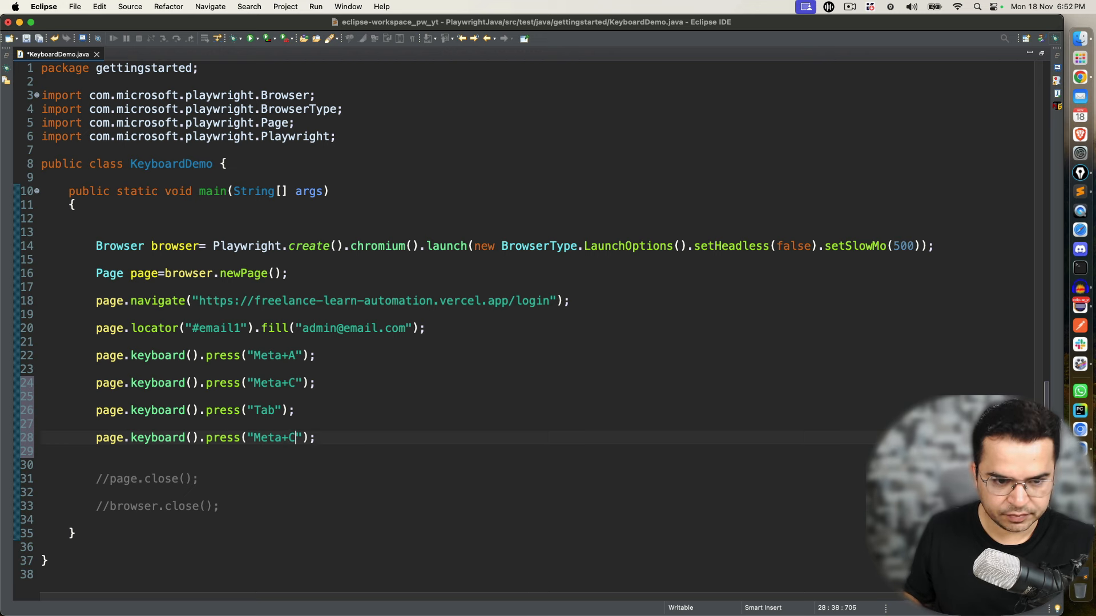
pyautogui.press('Backspace')
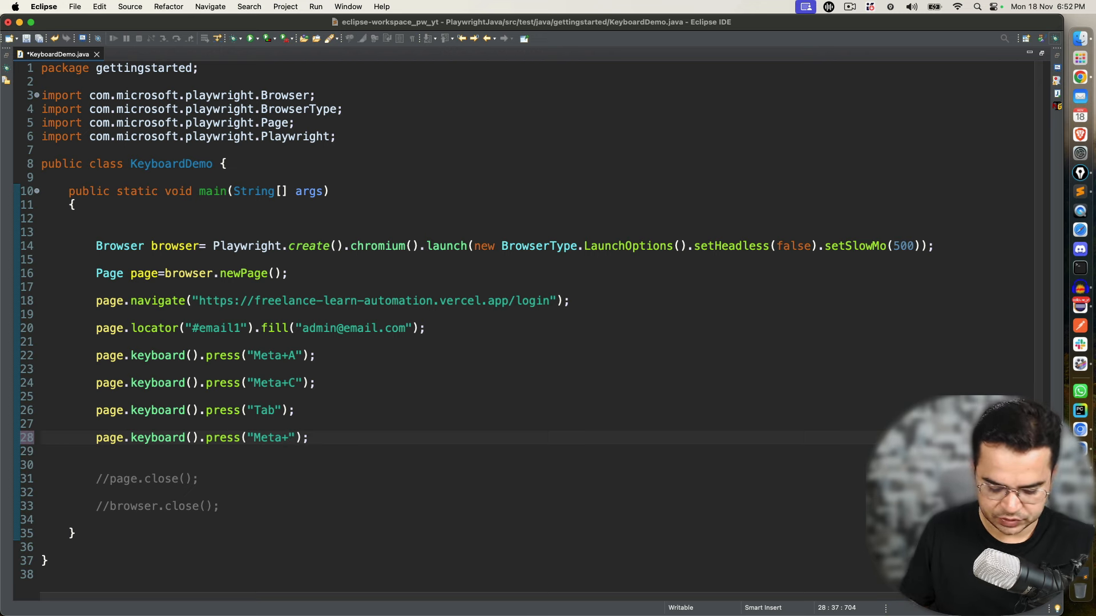
pyautogui.write('V')
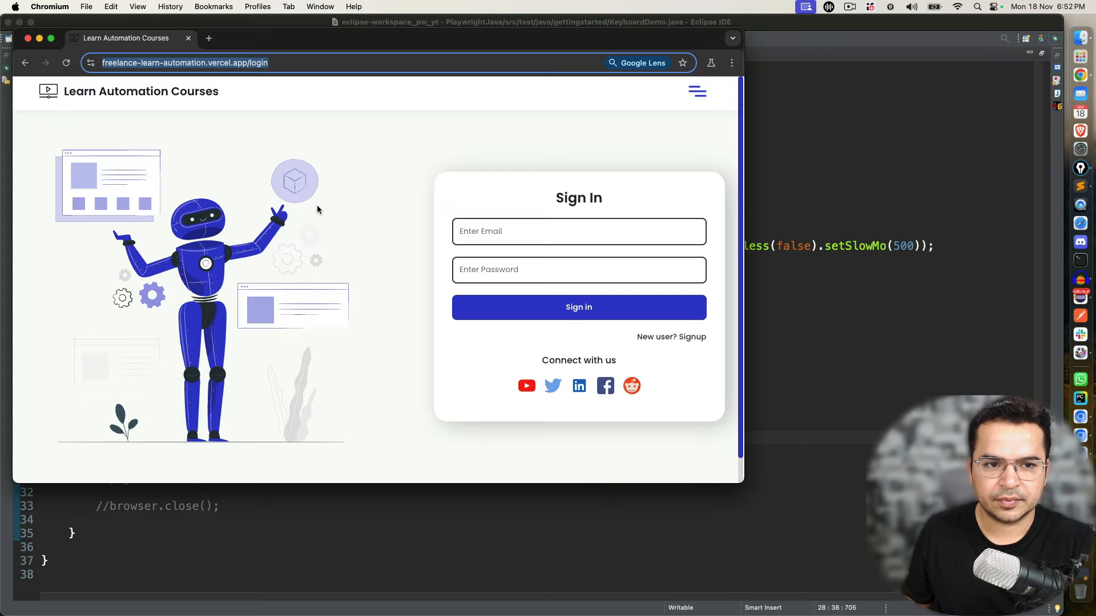
pyautogui.write('admin@email.com')
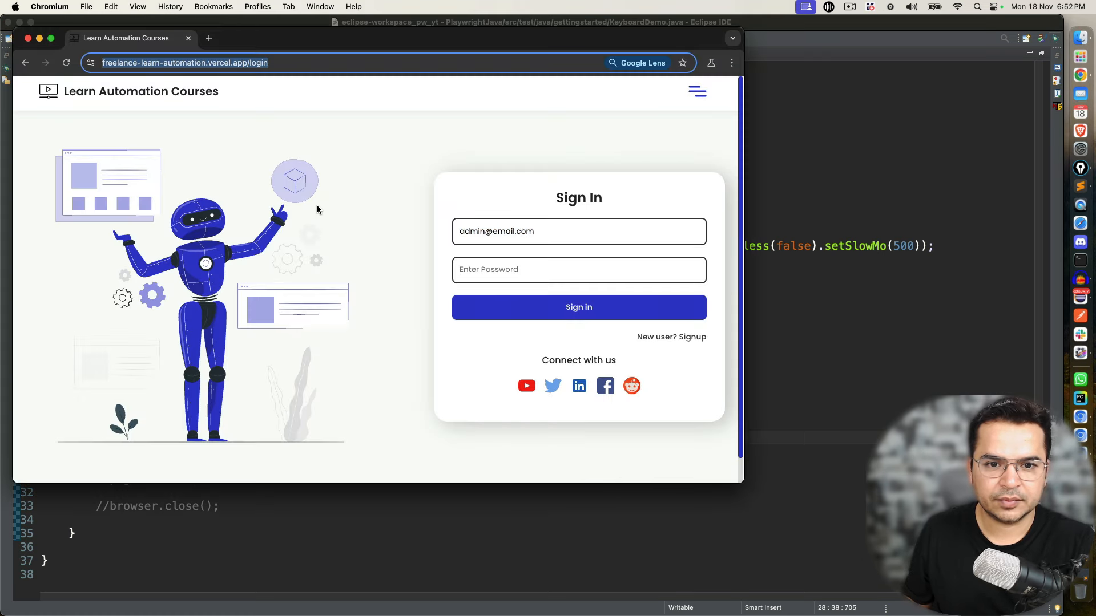